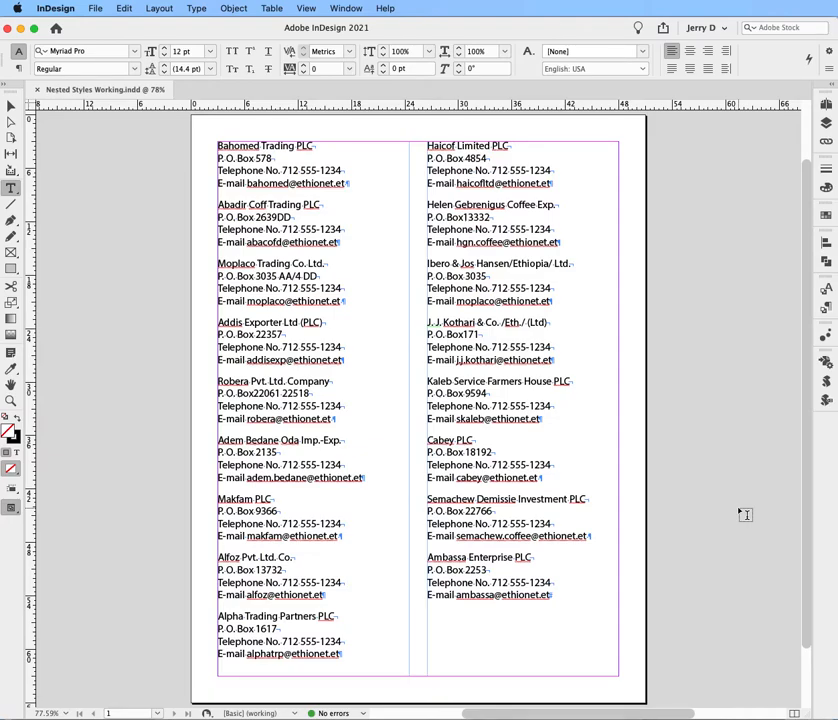
{"action": "mouse_move", "coordinate": [734, 444]}
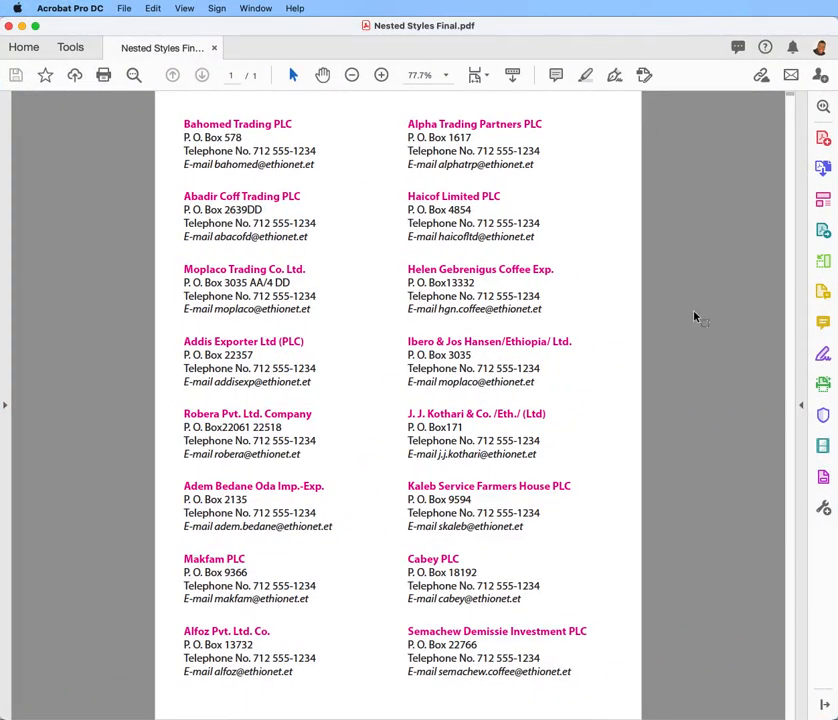
{"action": "mouse_move", "coordinate": [687, 328]}
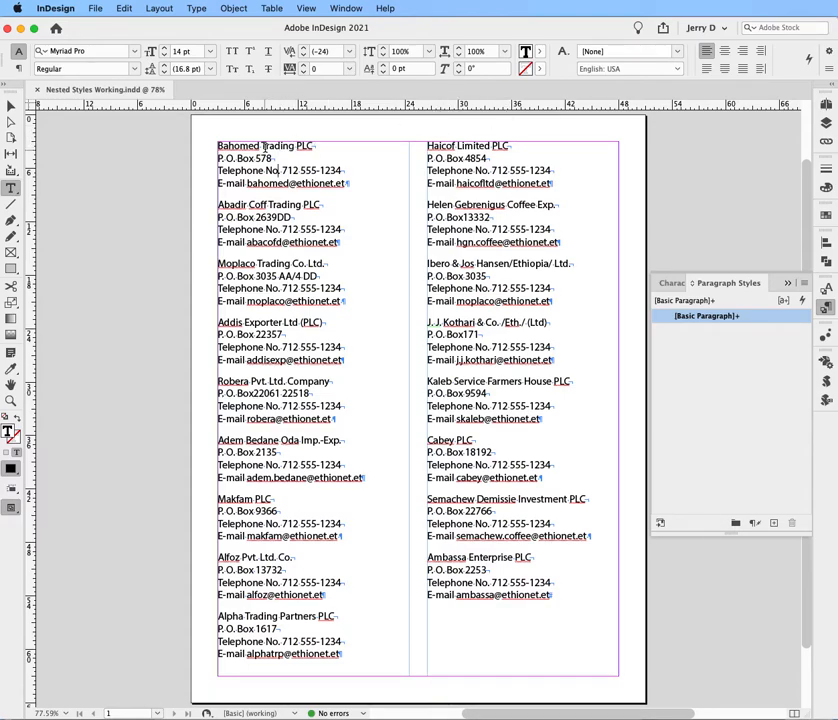
Format 'Trading' as bold and the email name 'bahomed' as italic, then show Character Styles
{"action": "double_click", "coordinate": [280, 146]}
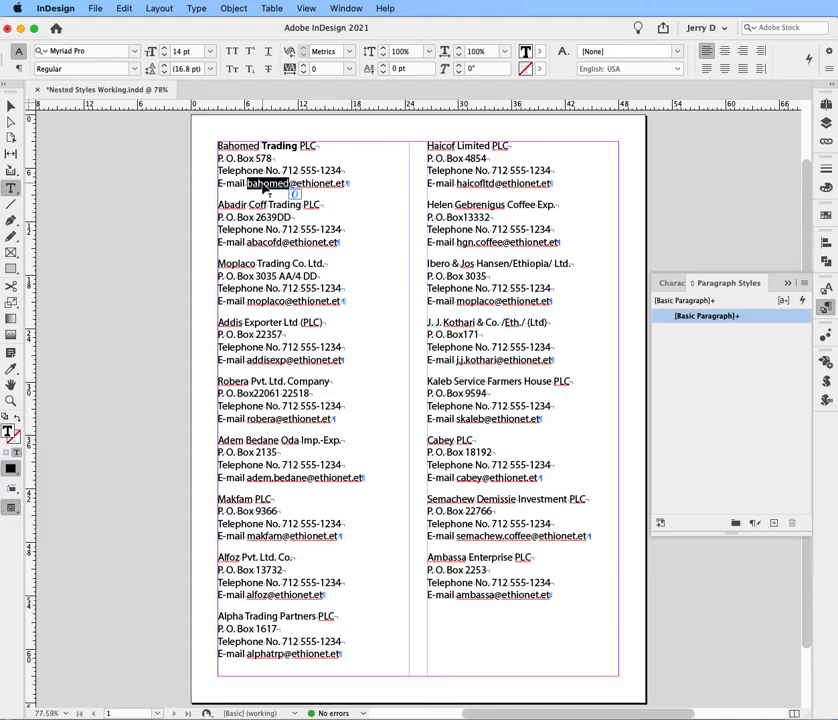
{"action": "left_click", "coordinate": [85, 68]}
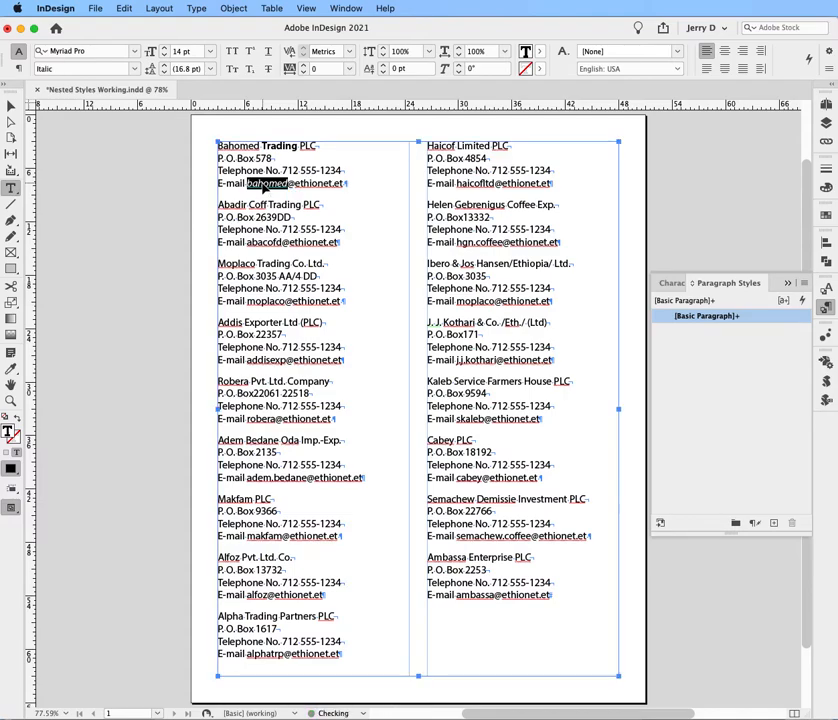
{"action": "left_click", "coordinate": [280, 145]}
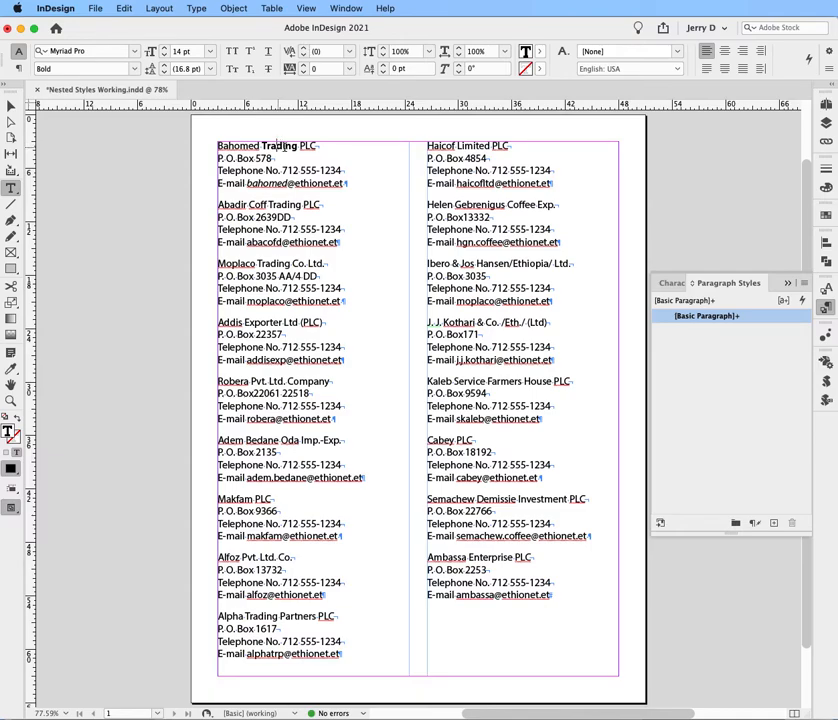
{"action": "left_click", "coordinate": [690, 283]}
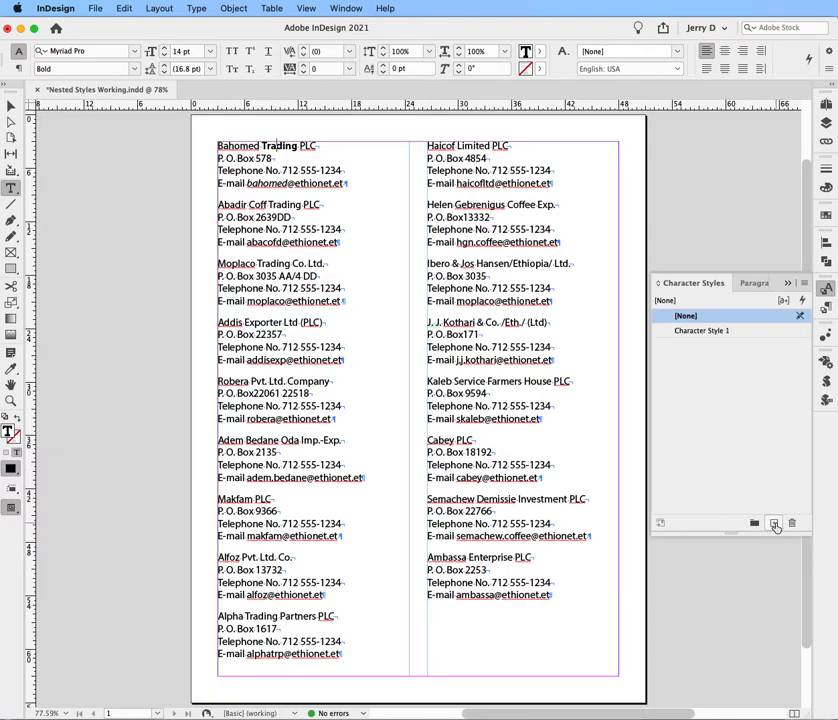
Rename the new character style to 'Bold' in its style options
{"action": "double_click", "coordinate": [701, 330]}
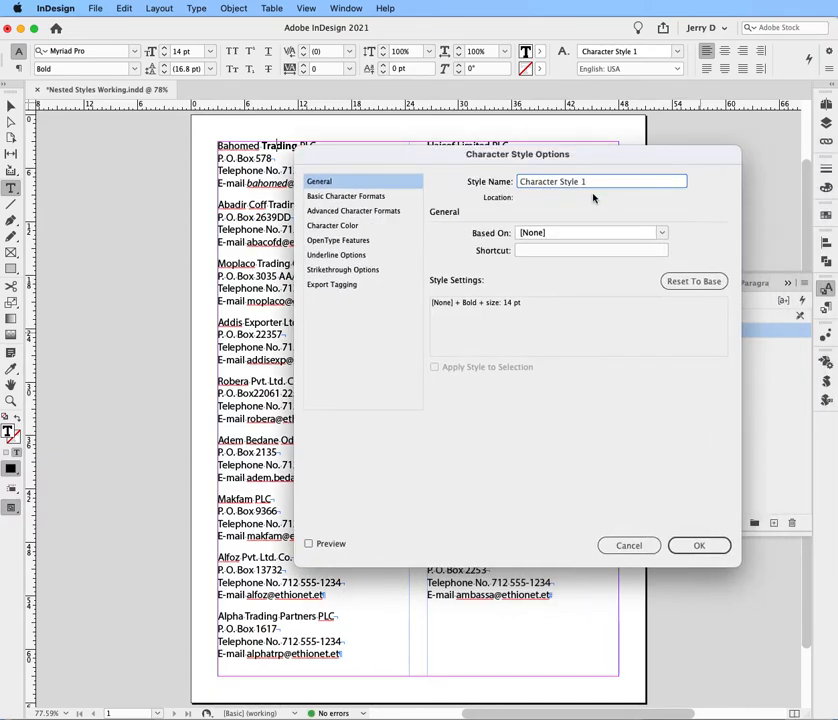
{"action": "triple_click", "coordinate": [600, 181]}
{"action": "type", "text": "B"}
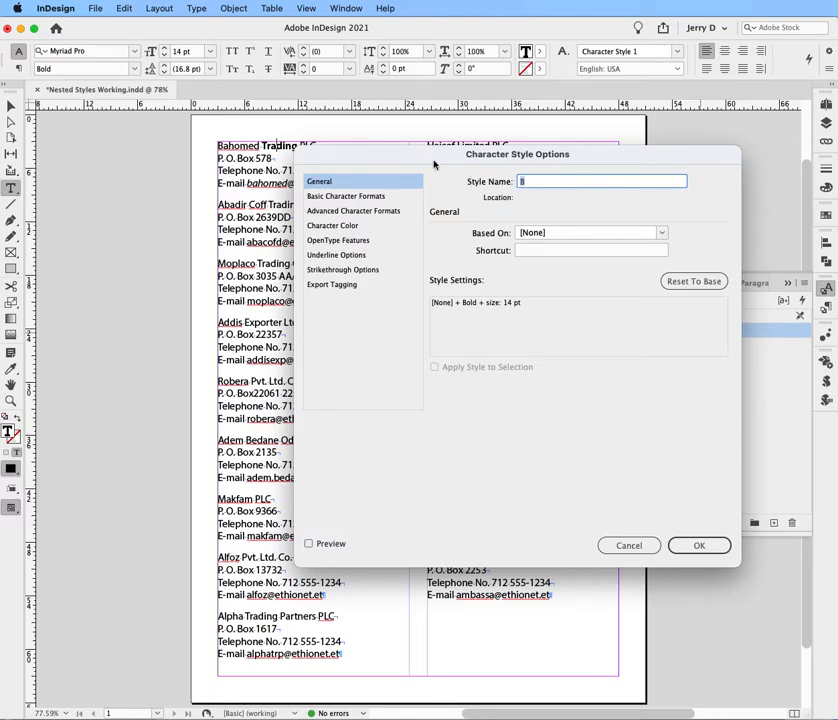
{"action": "key", "text": "backspace"}
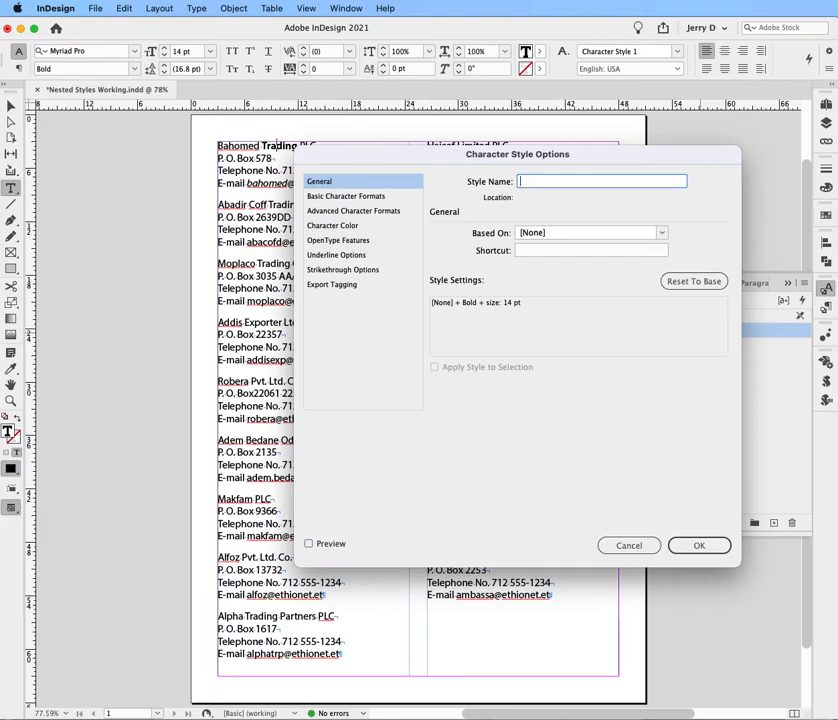
{"action": "type", "text": "b"}
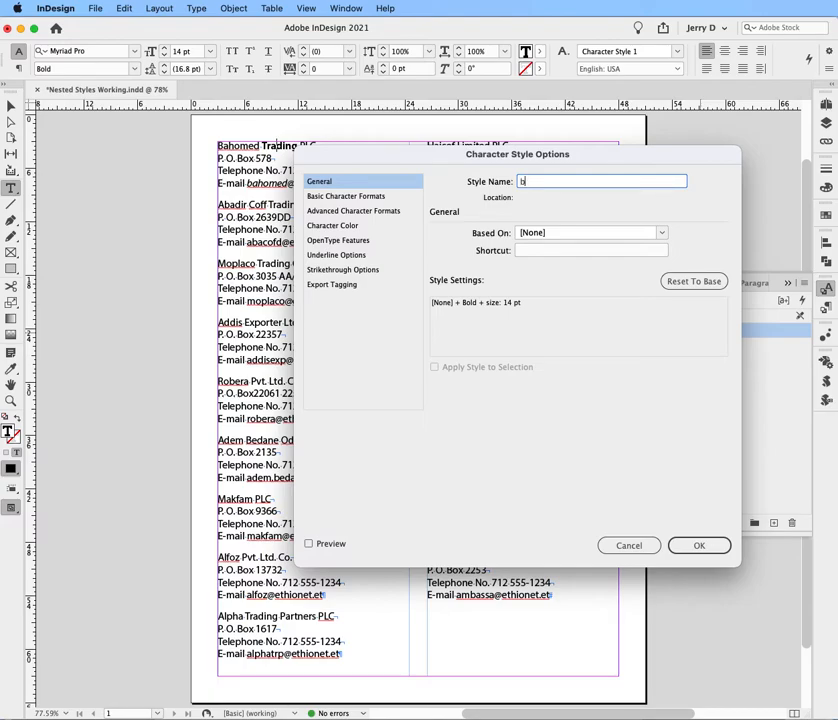
{"action": "type", "text": "Bold"}
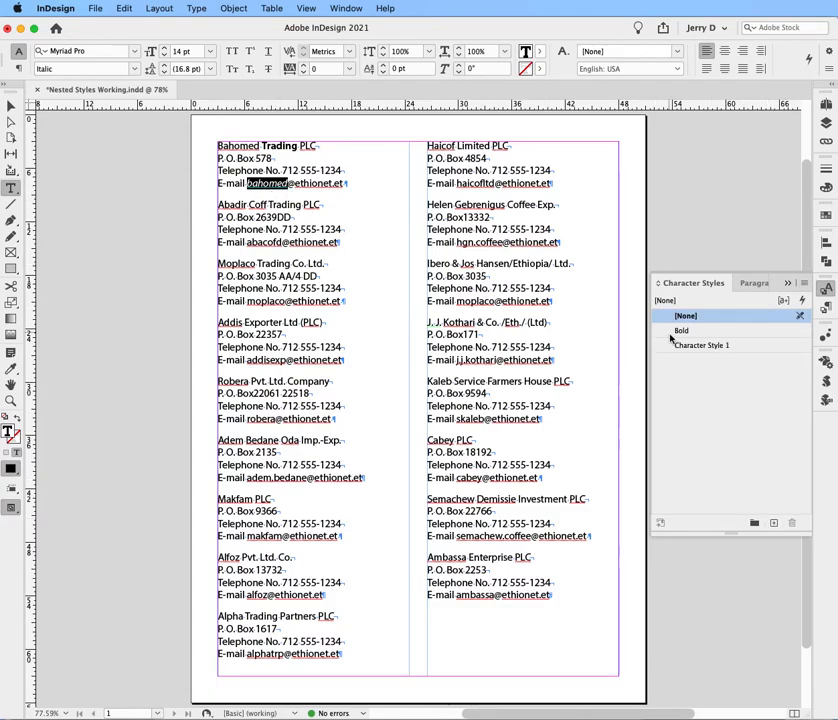
Create a character style from the italic email text and name it 'Italic'
{"action": "left_click", "coordinate": [702, 345]}
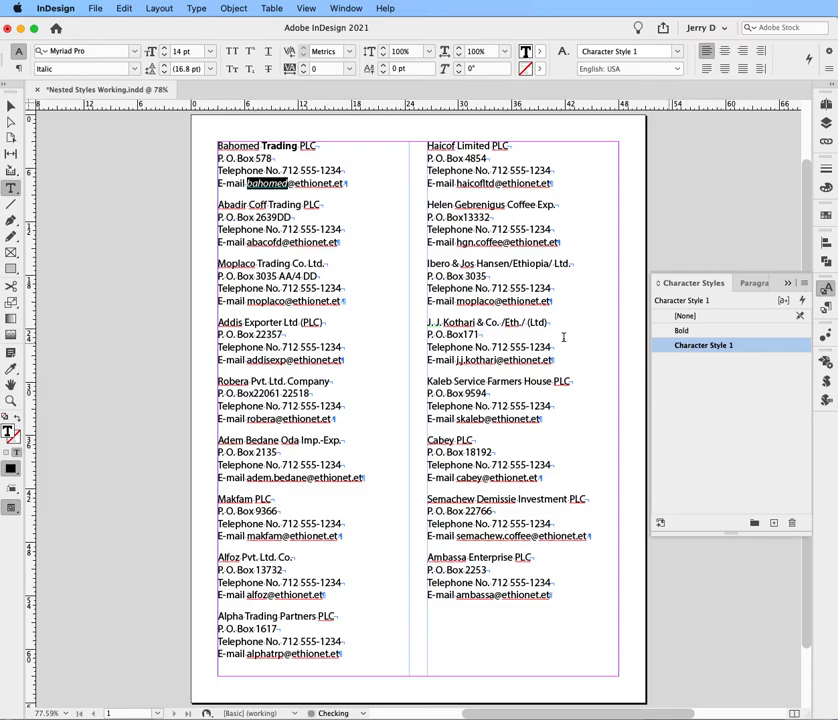
{"action": "double_click", "coordinate": [703, 345]}
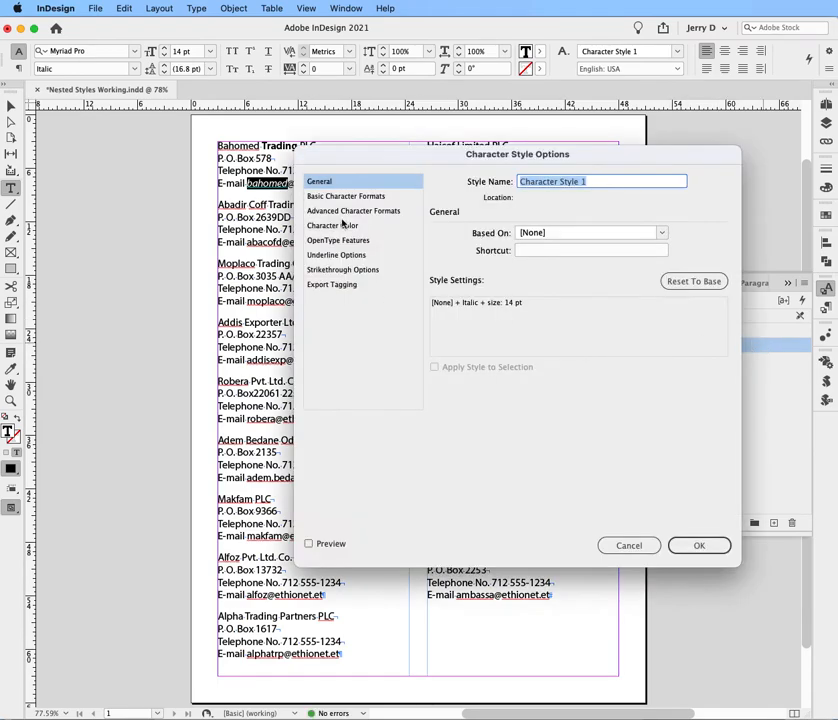
{"action": "mouse_move", "coordinate": [434, 170]}
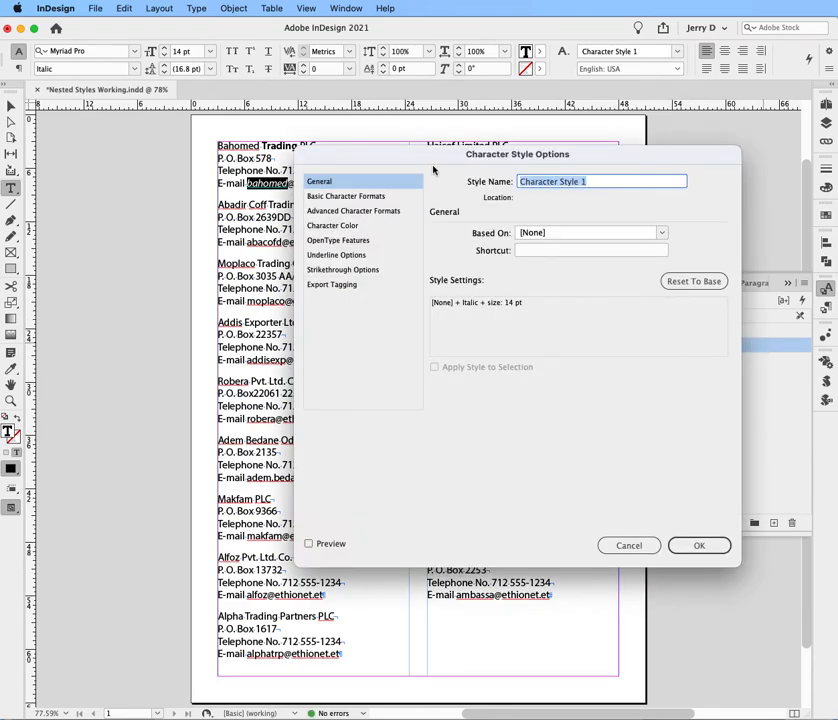
{"action": "type", "text": "Italic"}
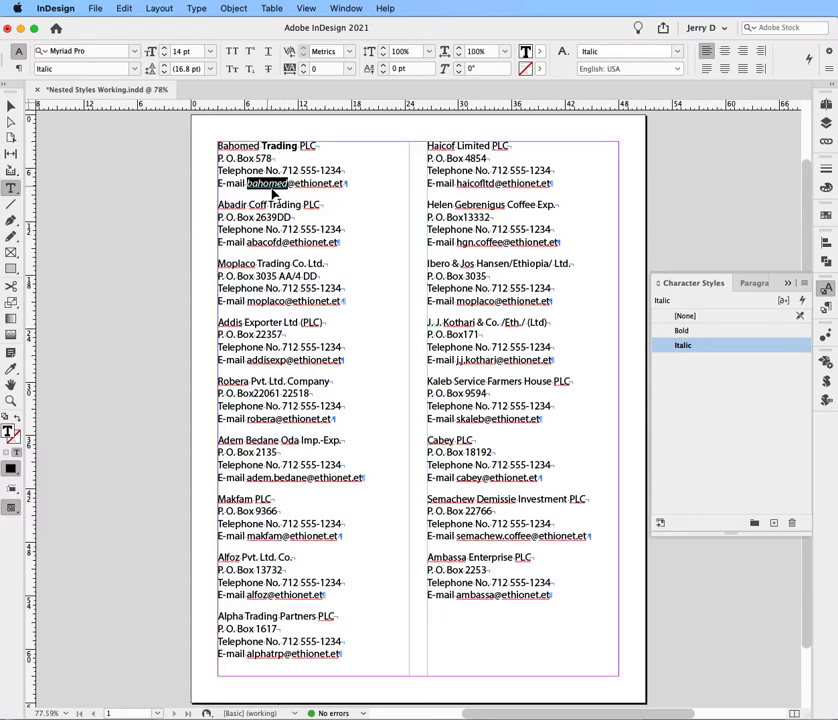
{"action": "left_click", "coordinate": [753, 283]}
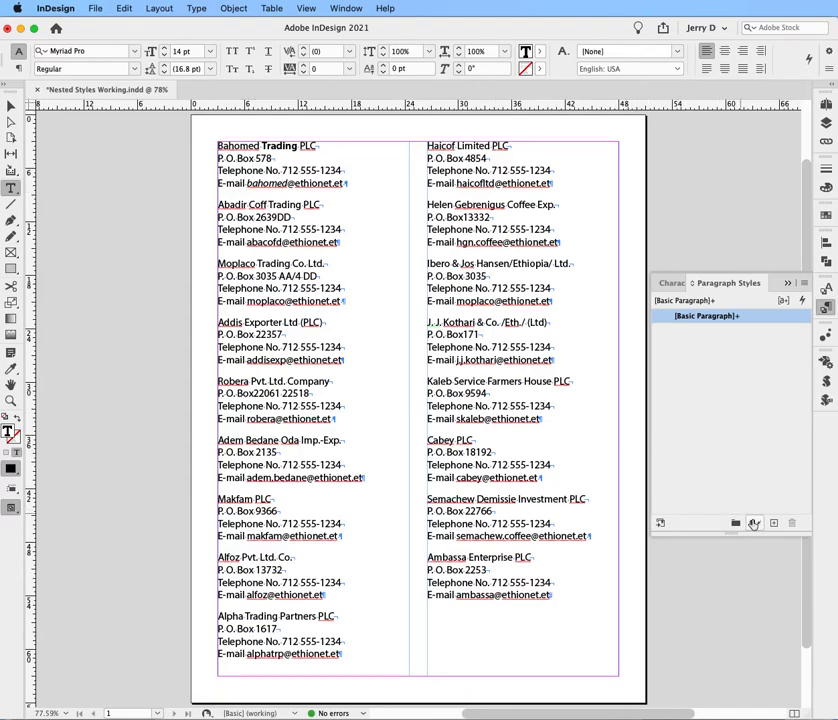
Create a paragraph style from the listing text and name it 'Listings'
{"action": "left_click", "coordinate": [755, 522]}
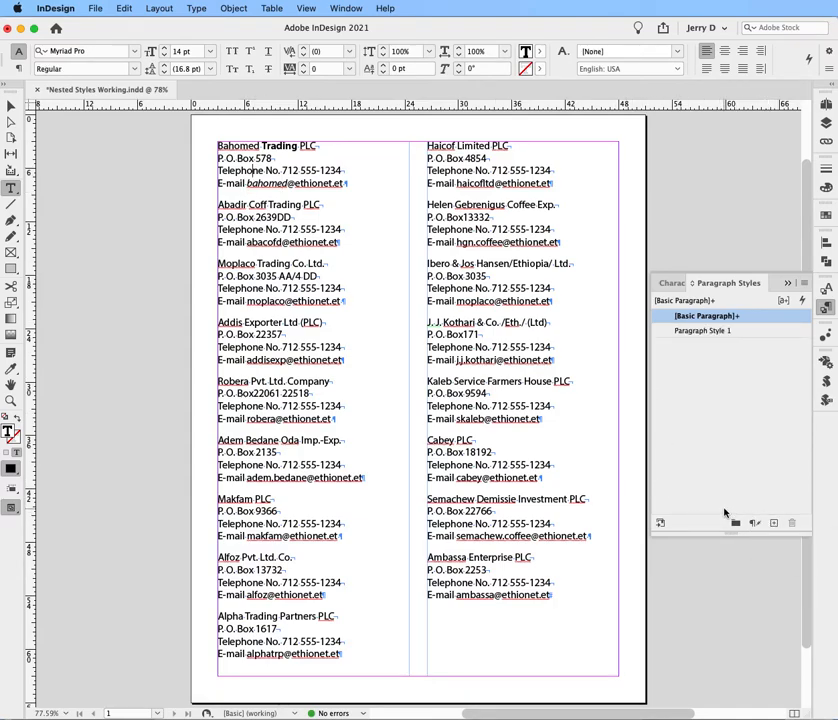
{"action": "left_click", "coordinate": [704, 330]}
{"action": "type", "text": "Listings"}
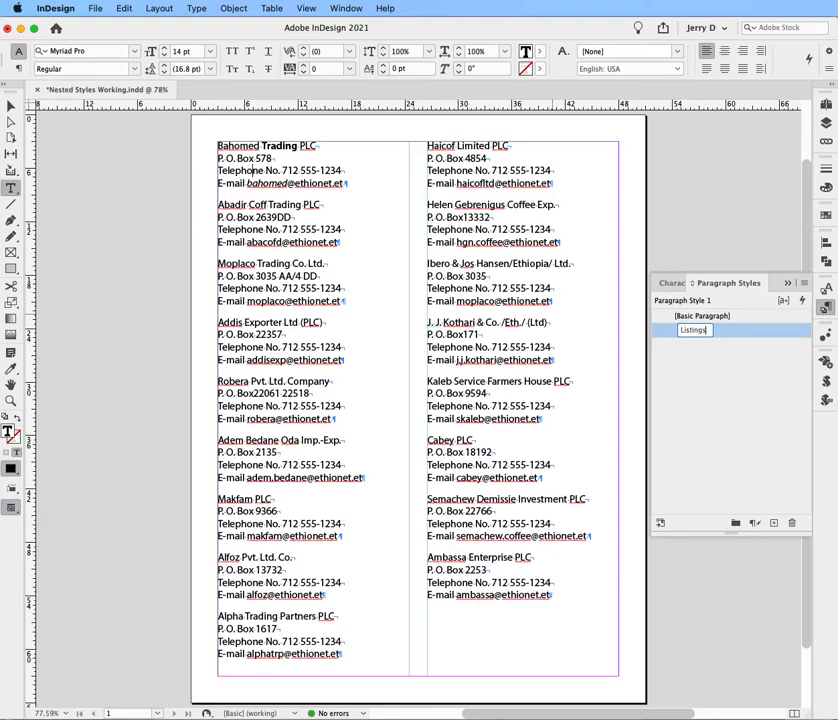
{"action": "left_click", "coordinate": [688, 330]}
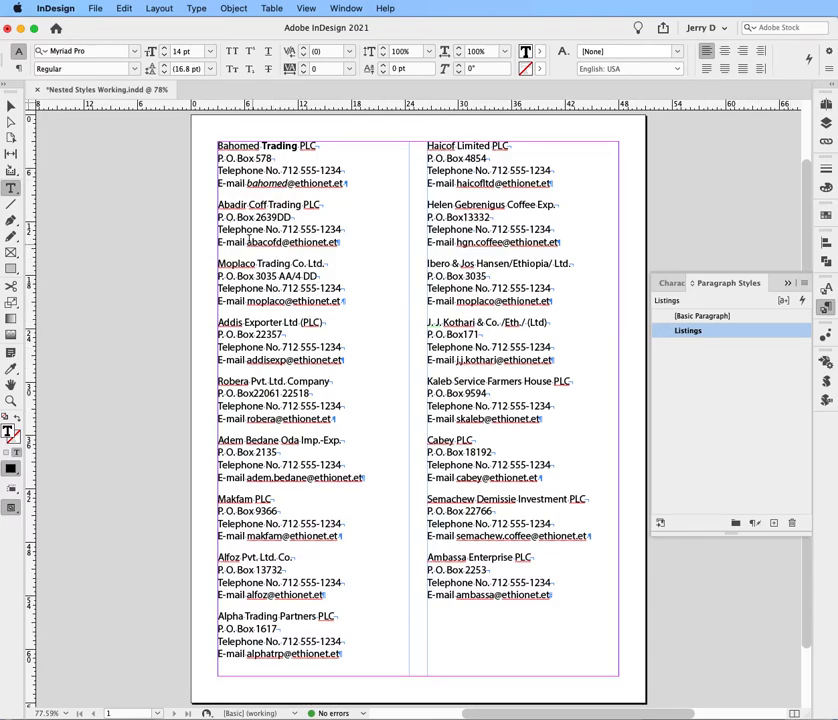
{"action": "mouse_move", "coordinate": [195, 195]}
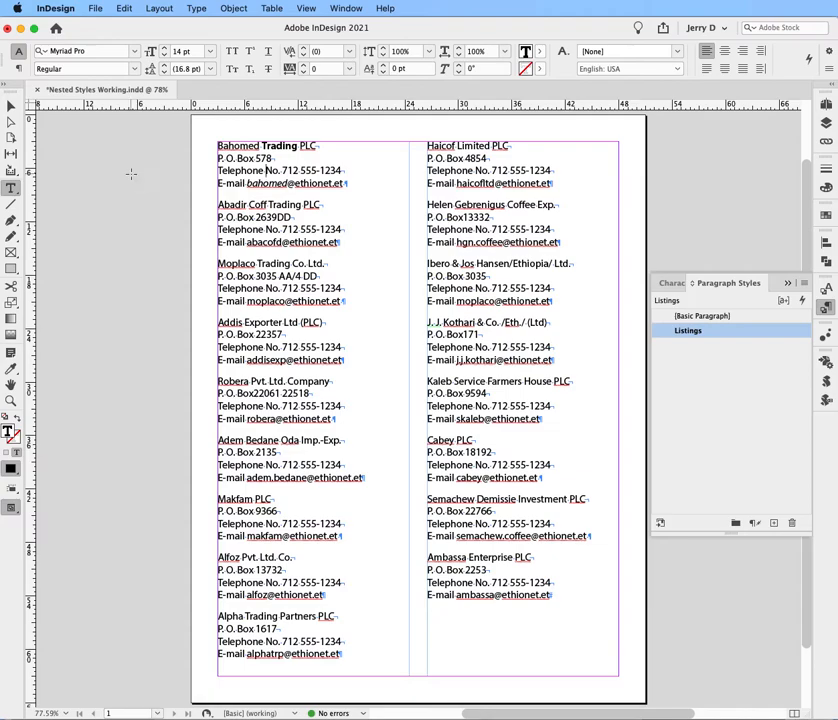
{"action": "left_click", "coordinate": [703, 315]}
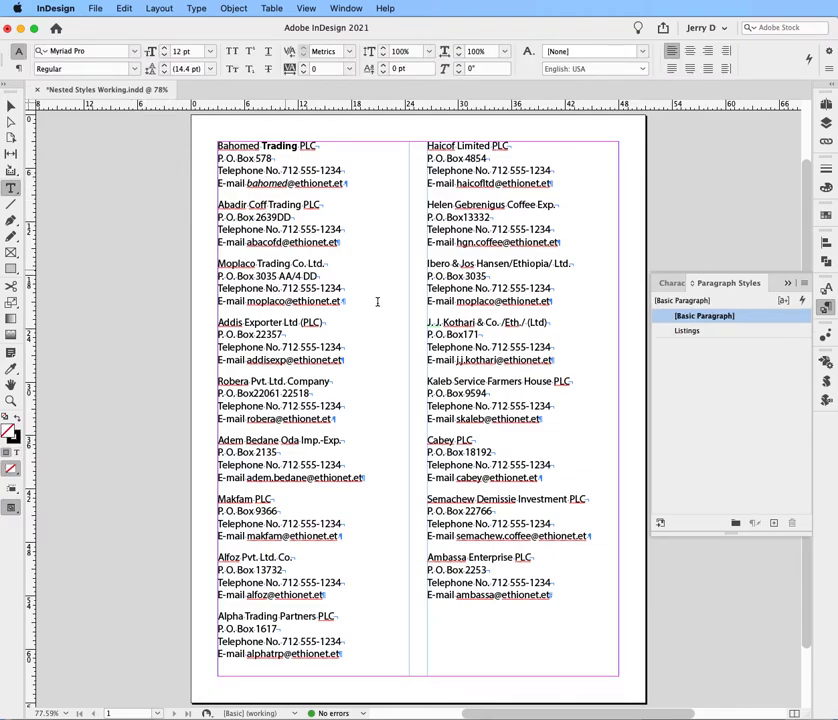
In Listings' nested styles, add Bold through 1 Forced Line Break
{"action": "double_click", "coordinate": [688, 330]}
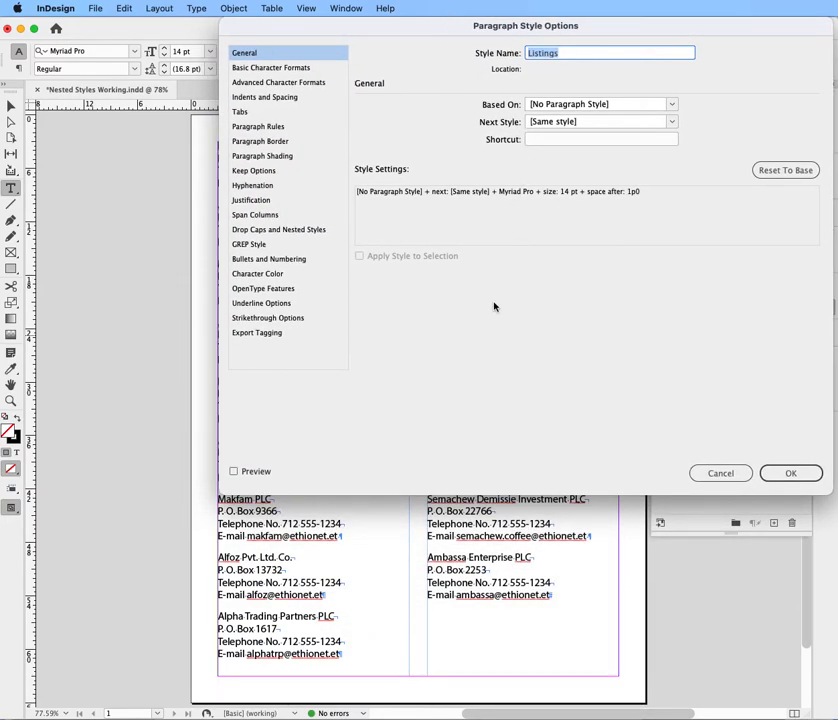
{"action": "mouse_move", "coordinate": [305, 243]}
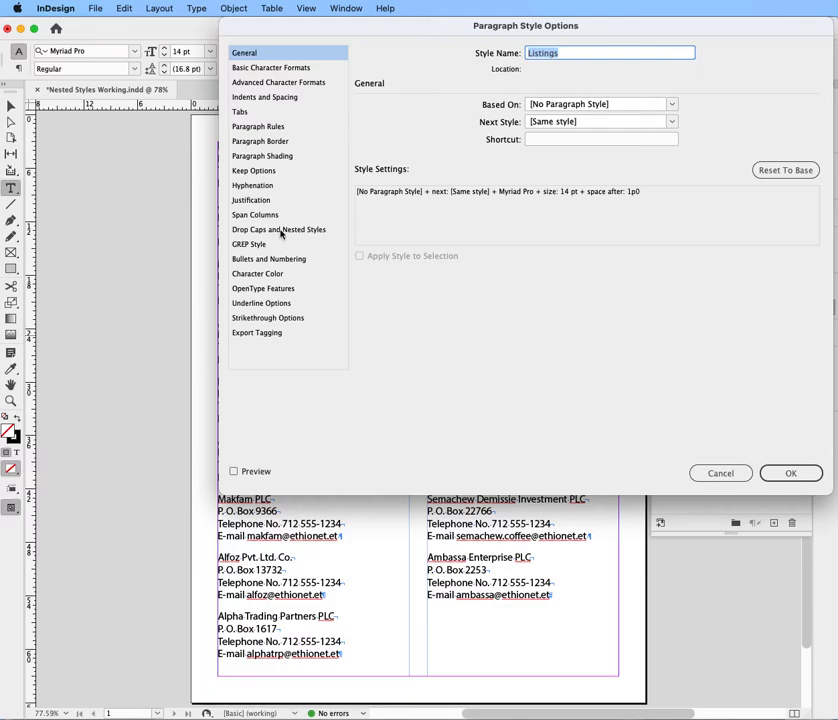
{"action": "left_click", "coordinate": [278, 229]}
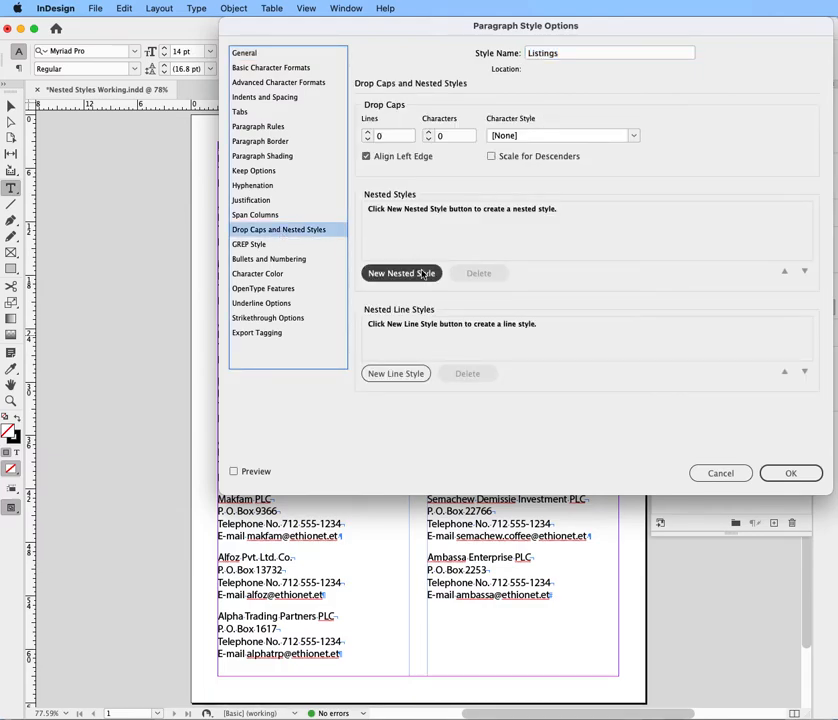
{"action": "left_click", "coordinate": [401, 273]}
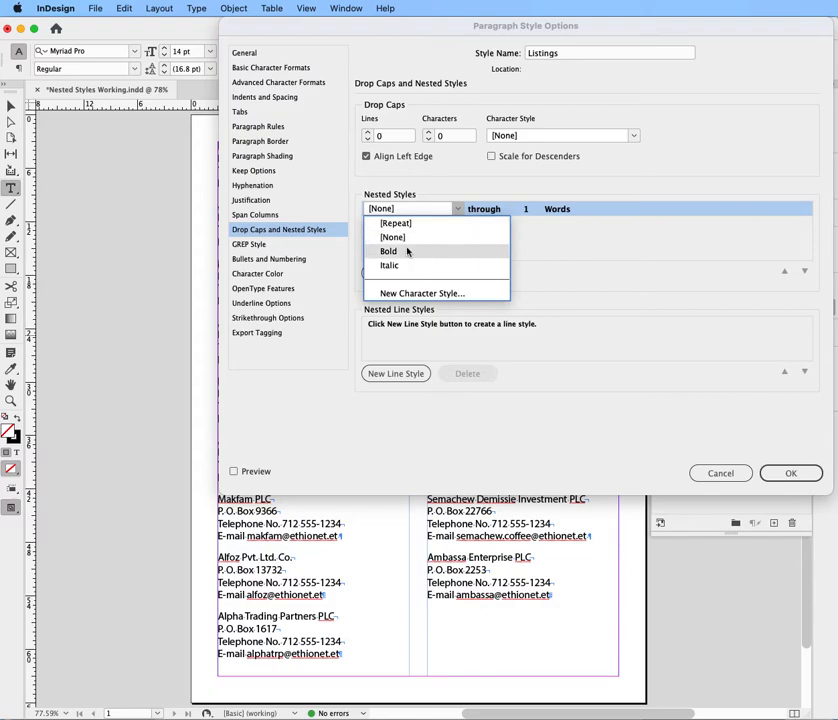
{"action": "left_click", "coordinate": [388, 251]}
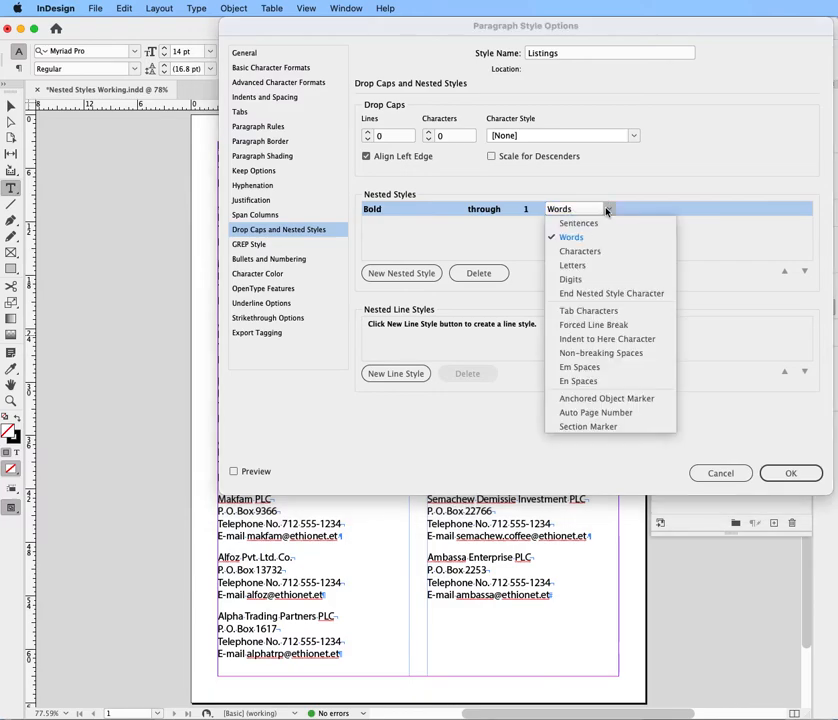
{"action": "mouse_move", "coordinate": [604, 293]}
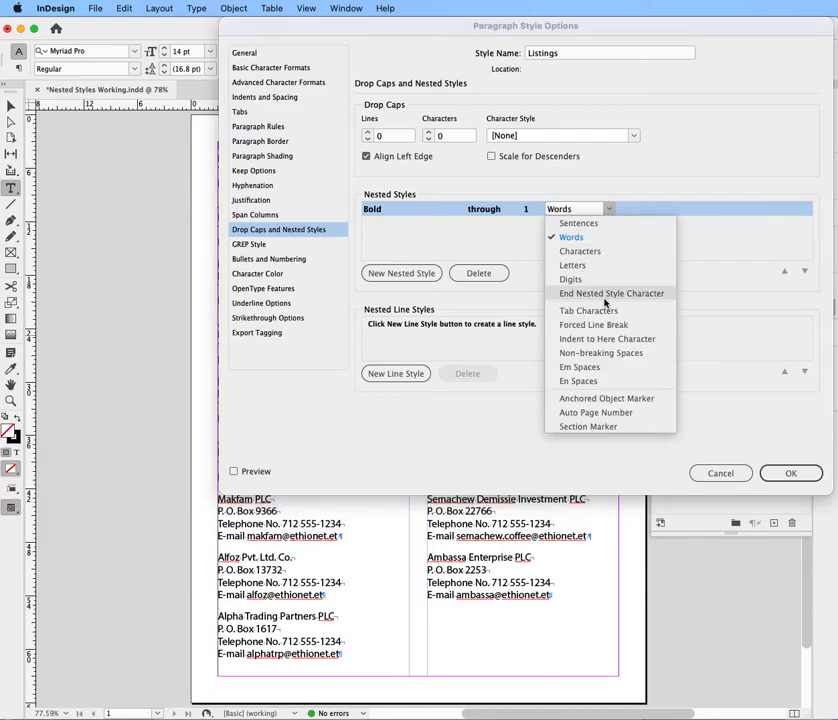
{"action": "mouse_move", "coordinate": [593, 324]}
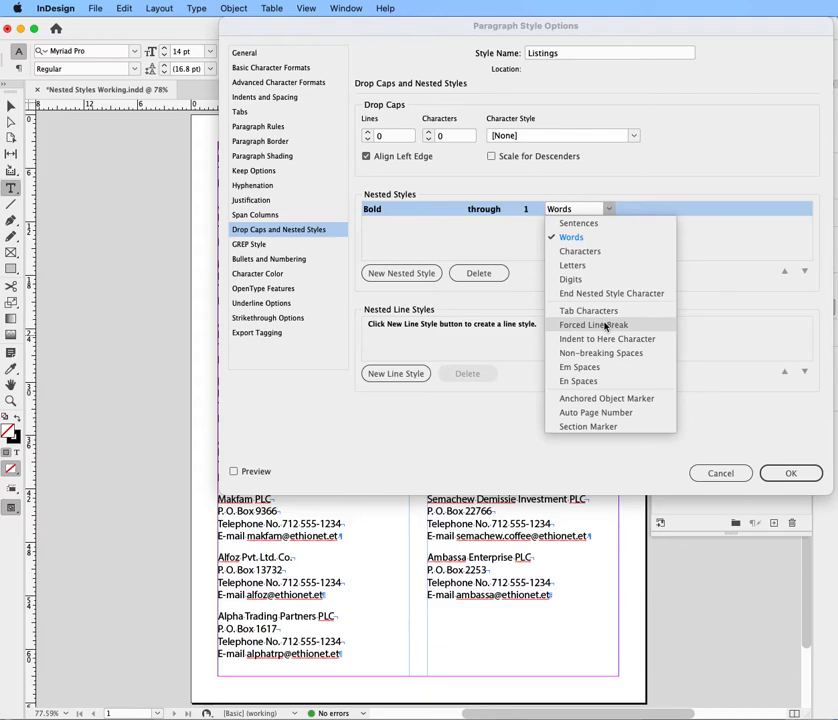
{"action": "left_click", "coordinate": [593, 324]}
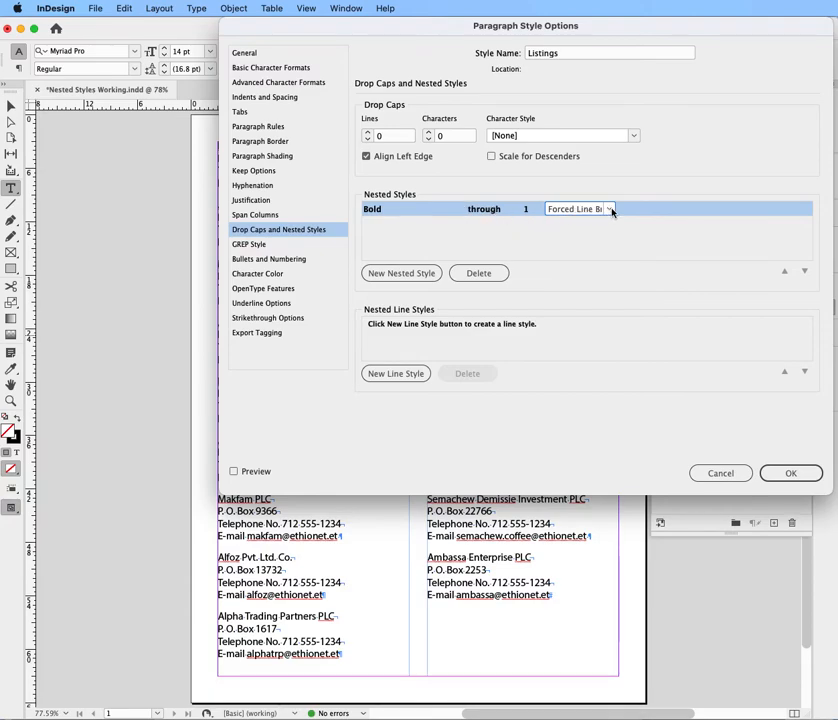
Add a second nested style [None] through 2 Forced Line Breaks for the regular lines
{"action": "left_click", "coordinate": [401, 273]}
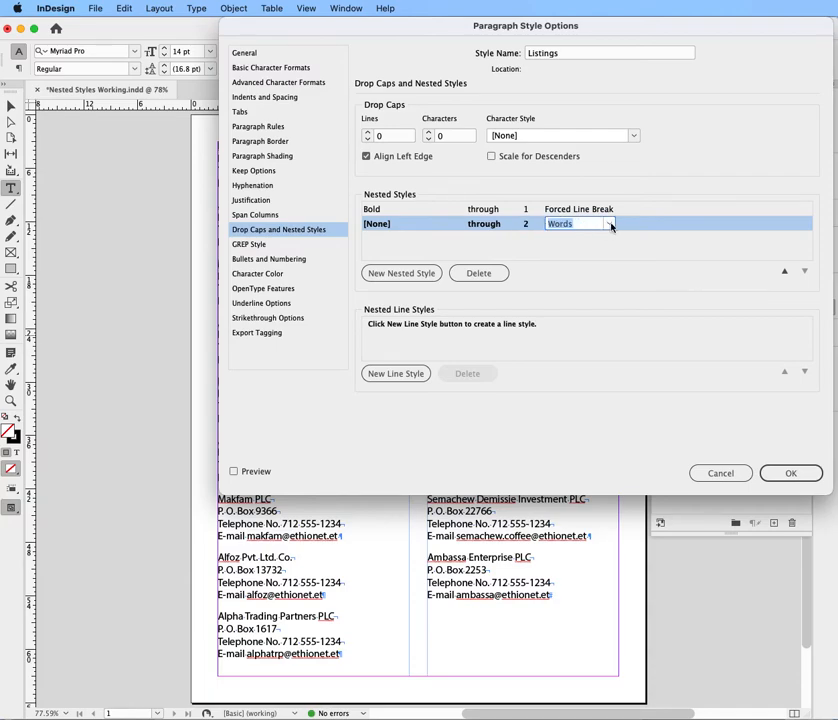
{"action": "left_click", "coordinate": [609, 223]}
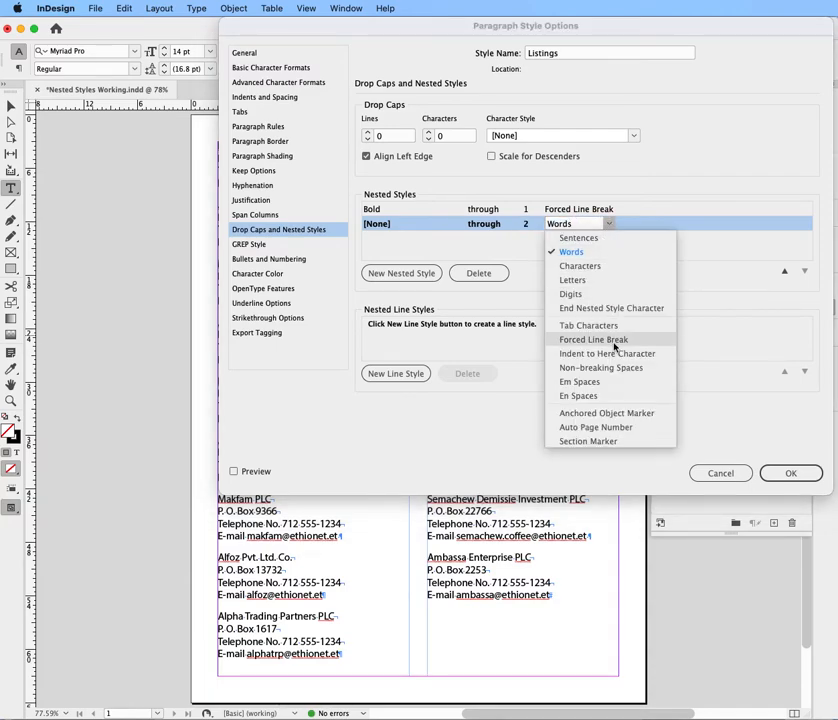
{"action": "left_click", "coordinate": [593, 339]}
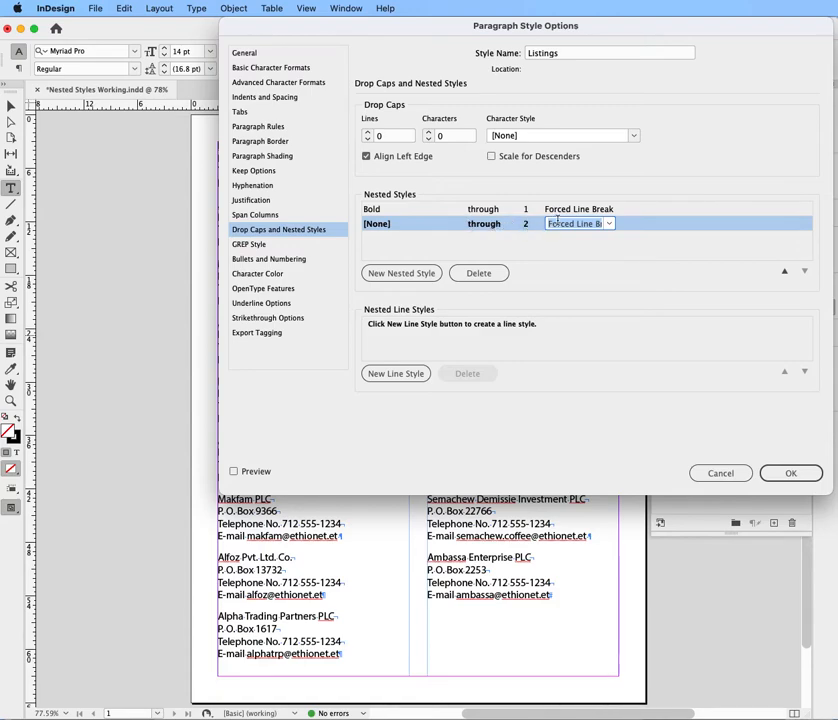
{"action": "mouse_move", "coordinate": [588, 233]}
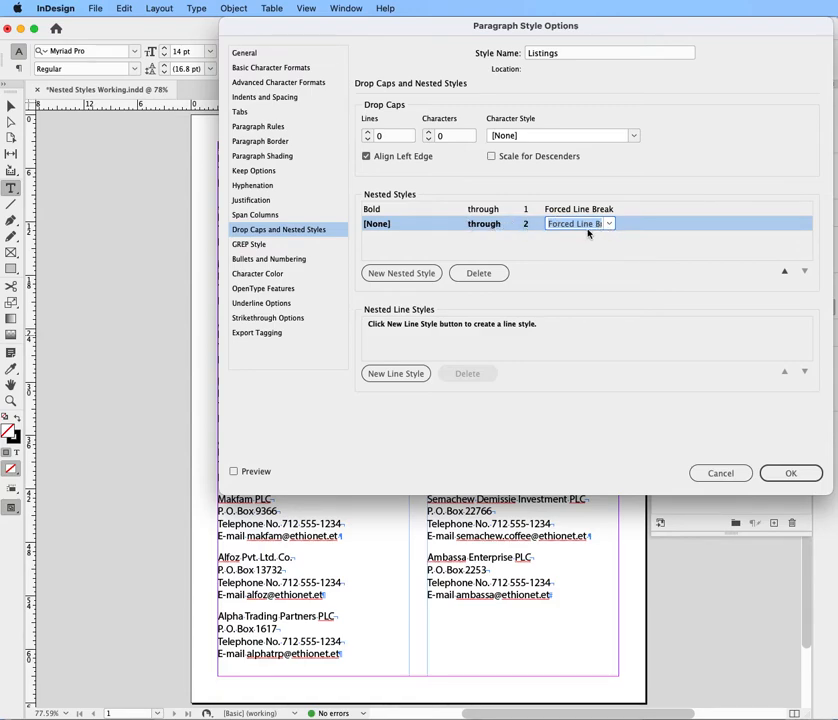
{"action": "mouse_move", "coordinate": [398, 224]}
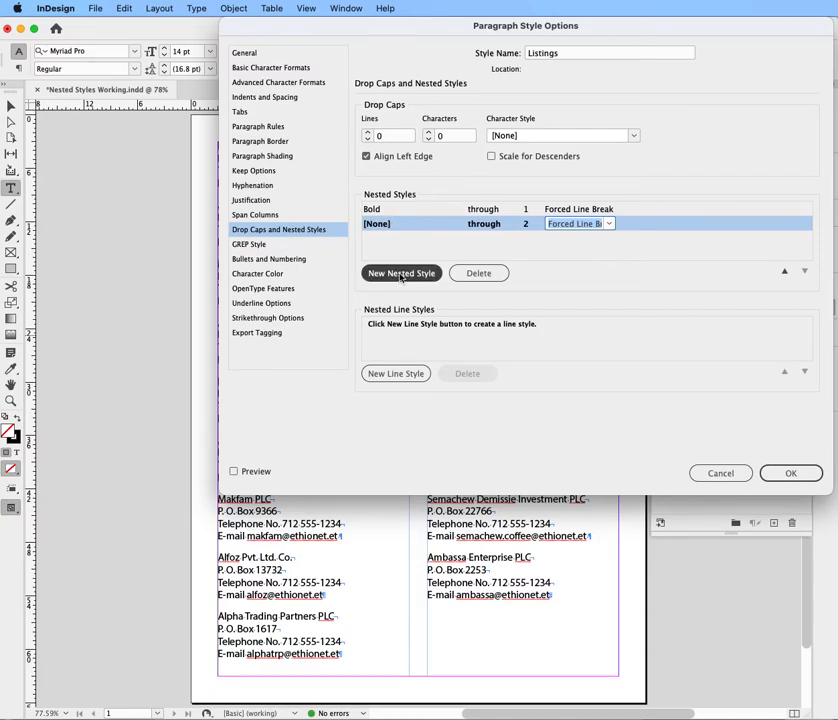
Add Italic through the End Nested Style Character, preview and confirm the style
{"action": "left_click", "coordinate": [401, 273]}
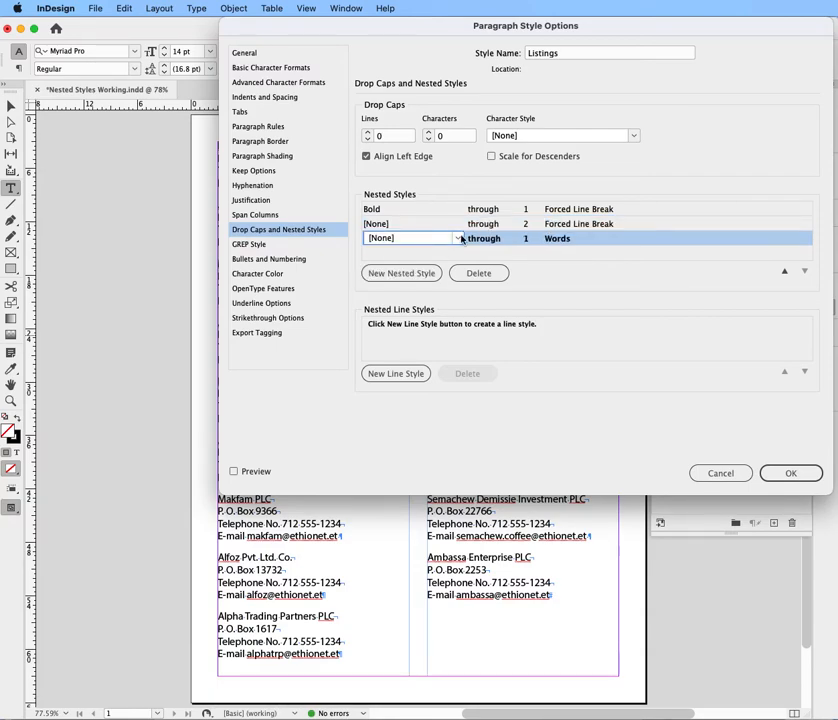
{"action": "left_click", "coordinate": [410, 238]}
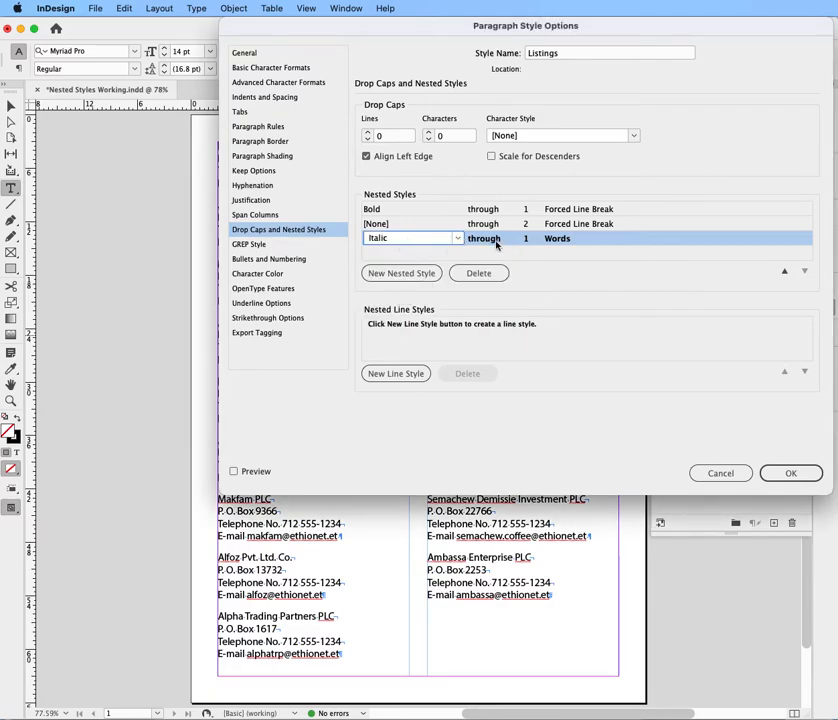
{"action": "mouse_move", "coordinate": [613, 247]}
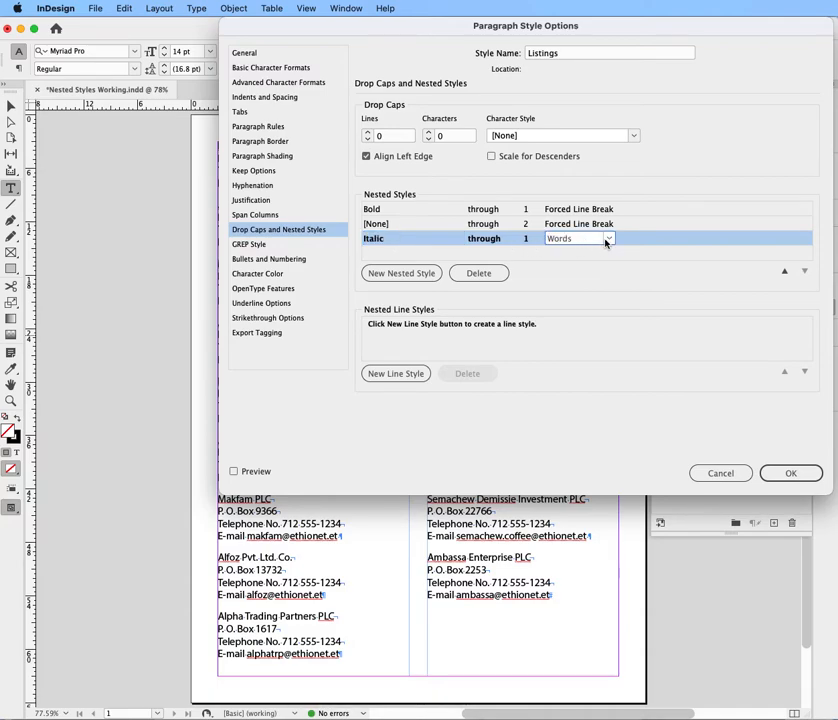
{"action": "left_click", "coordinate": [580, 238]}
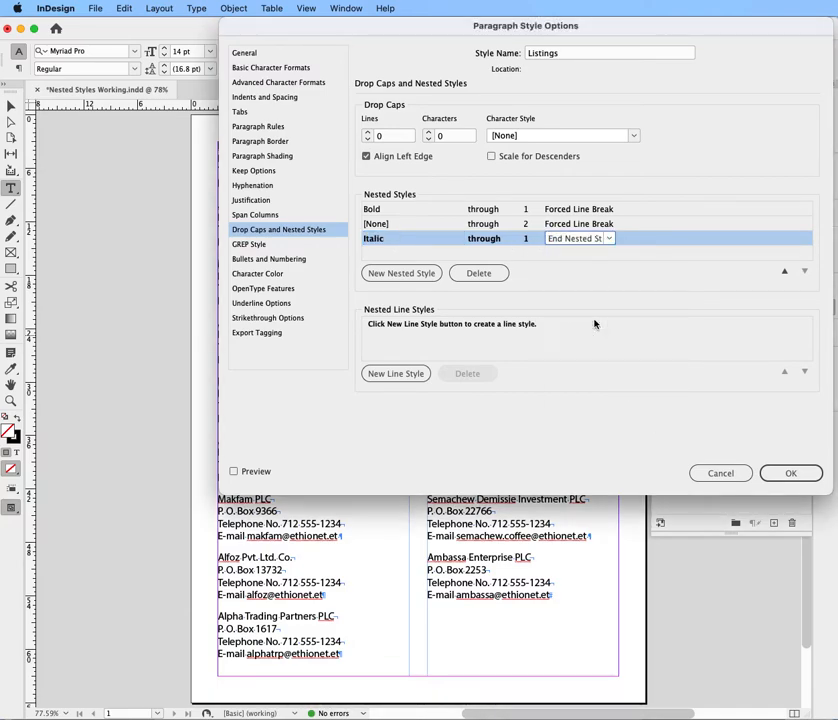
{"action": "mouse_move", "coordinate": [432, 254]}
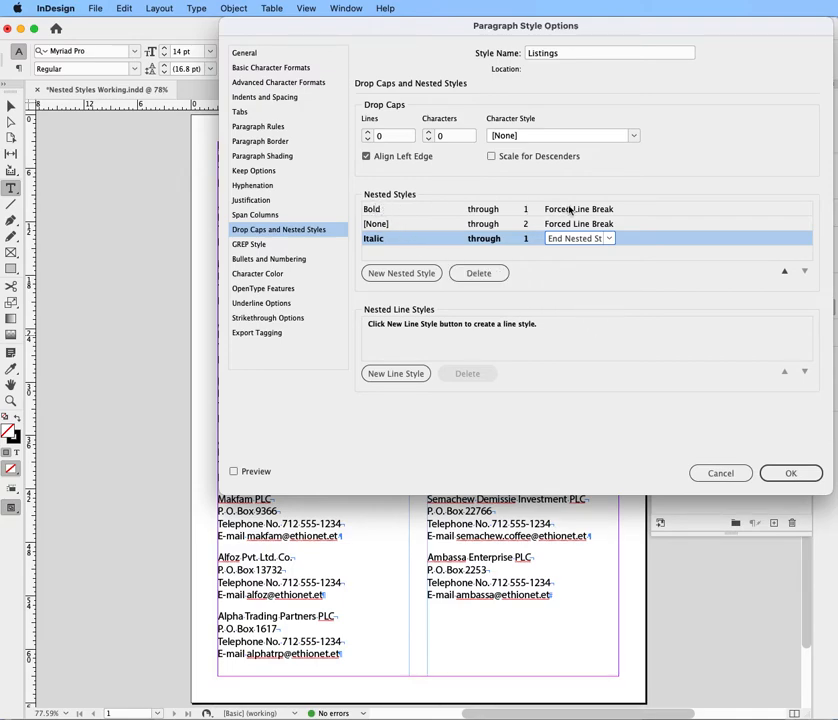
{"action": "mouse_move", "coordinate": [411, 224]}
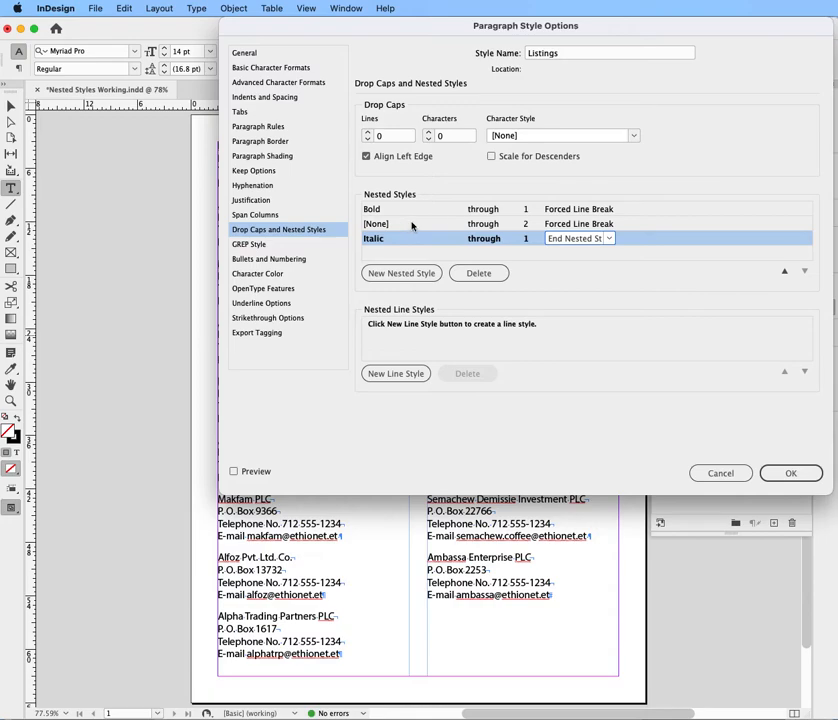
{"action": "mouse_move", "coordinate": [398, 229]}
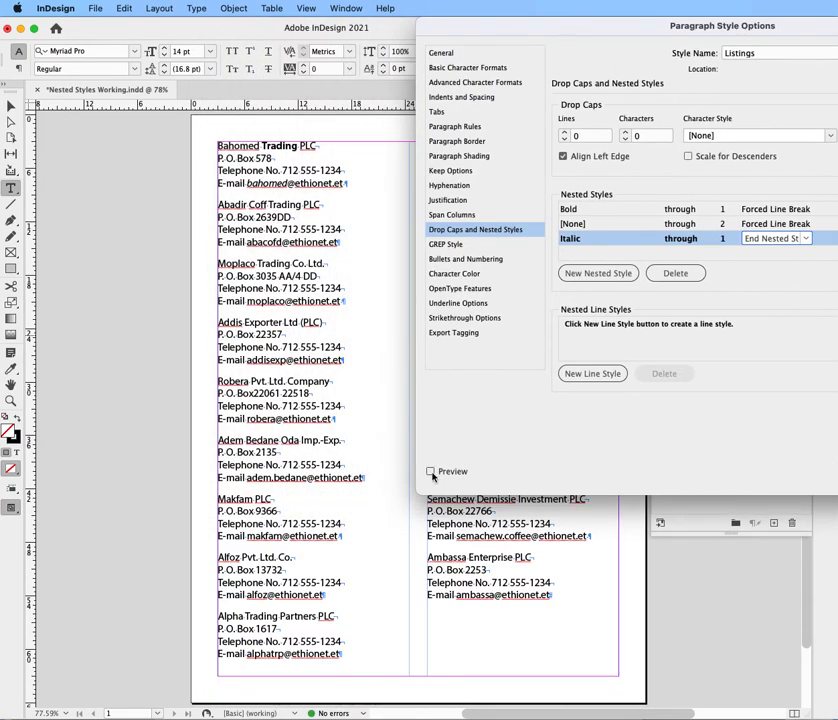
{"action": "left_click", "coordinate": [431, 471]}
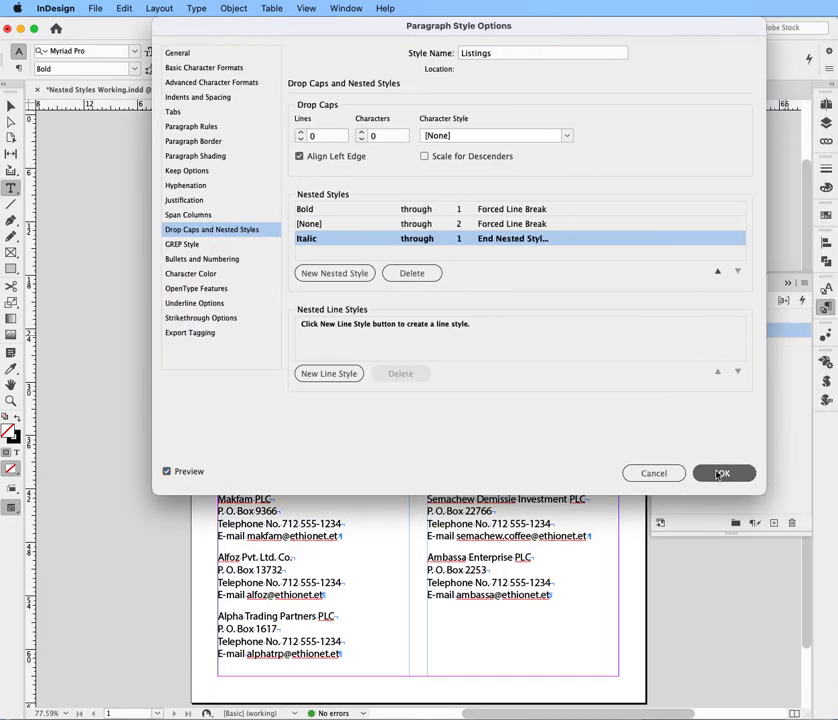
{"action": "left_click", "coordinate": [722, 473]}
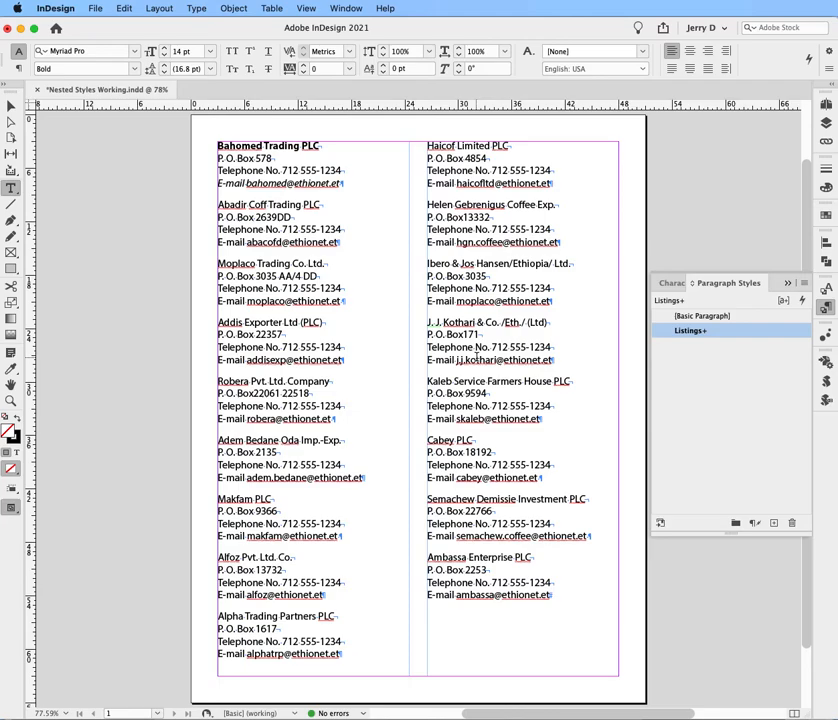
Apply the Listings paragraph style to the whole listings story
{"action": "left_click", "coordinate": [705, 315]}
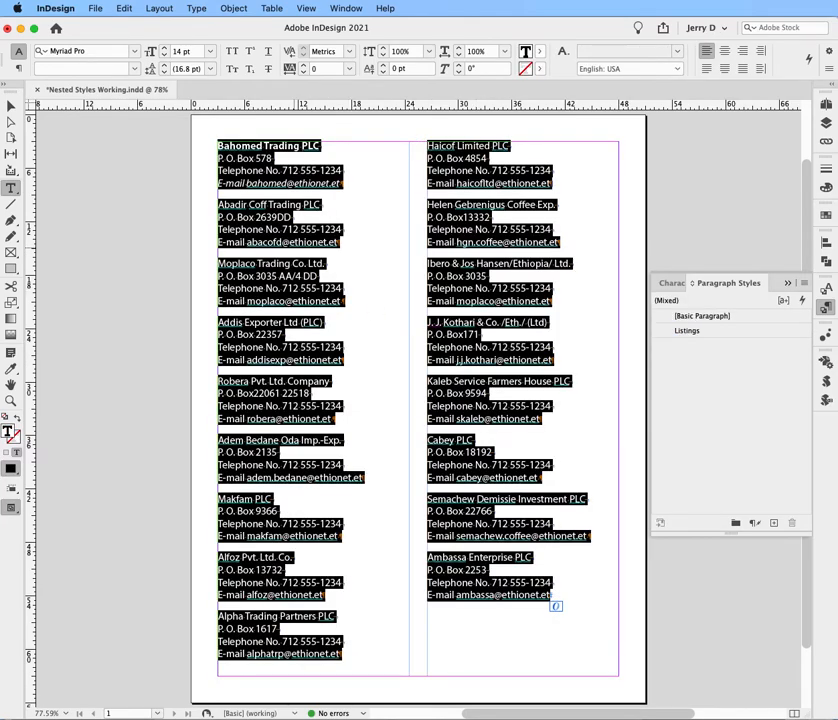
{"action": "mouse_move", "coordinate": [614, 306]}
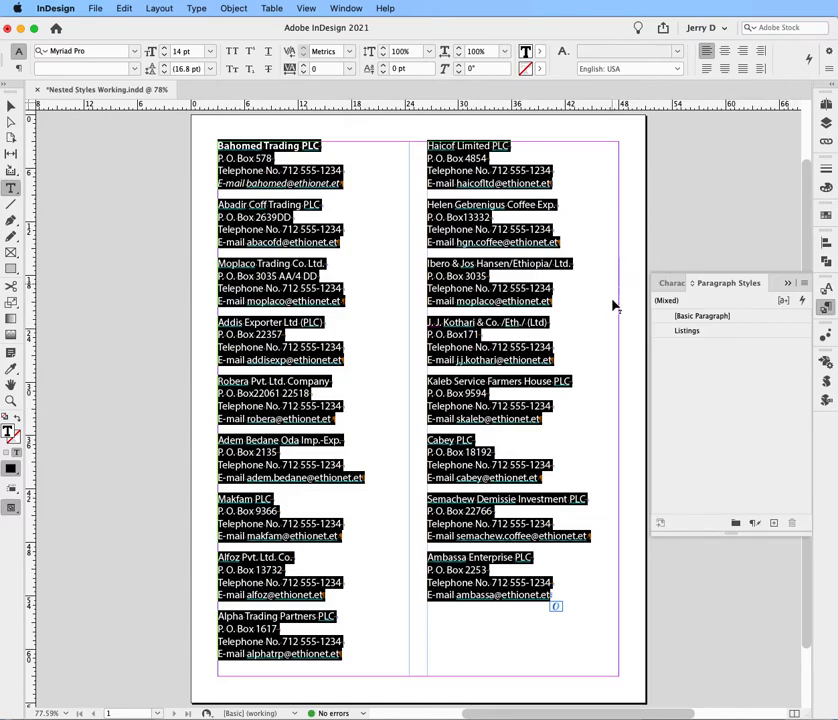
{"action": "mouse_move", "coordinate": [725, 322]}
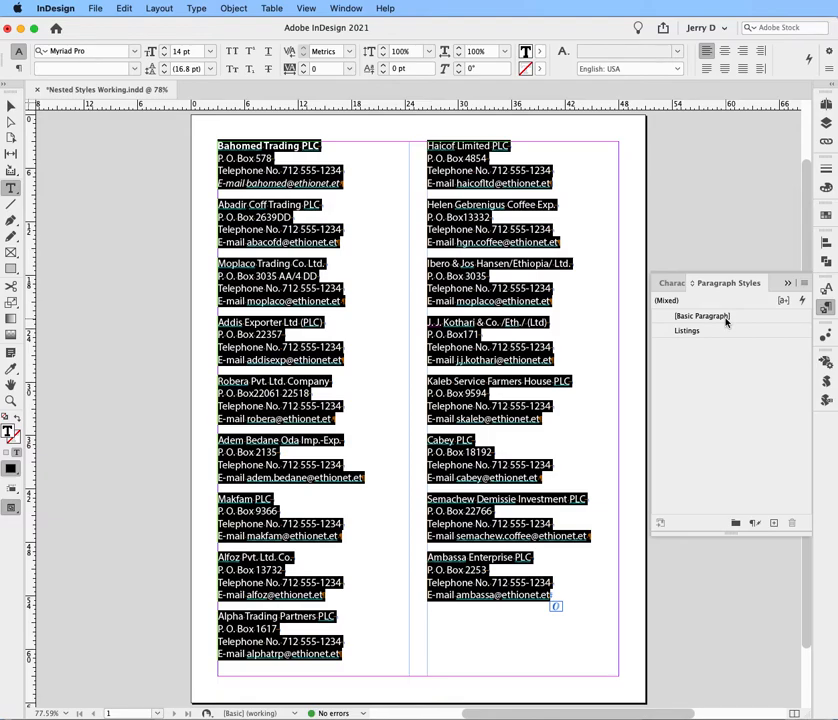
{"action": "mouse_move", "coordinate": [717, 328]}
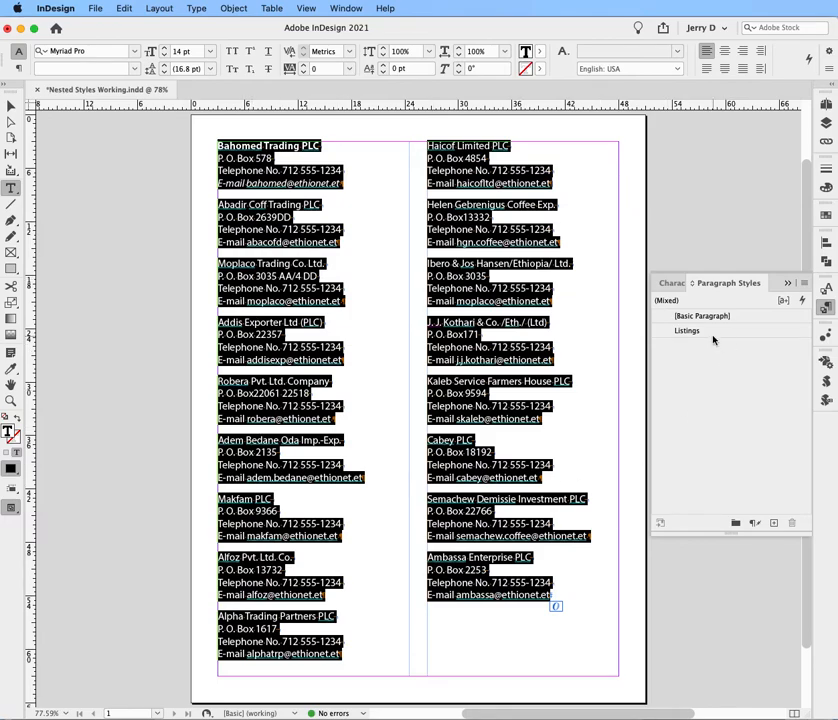
{"action": "left_click", "coordinate": [687, 330]}
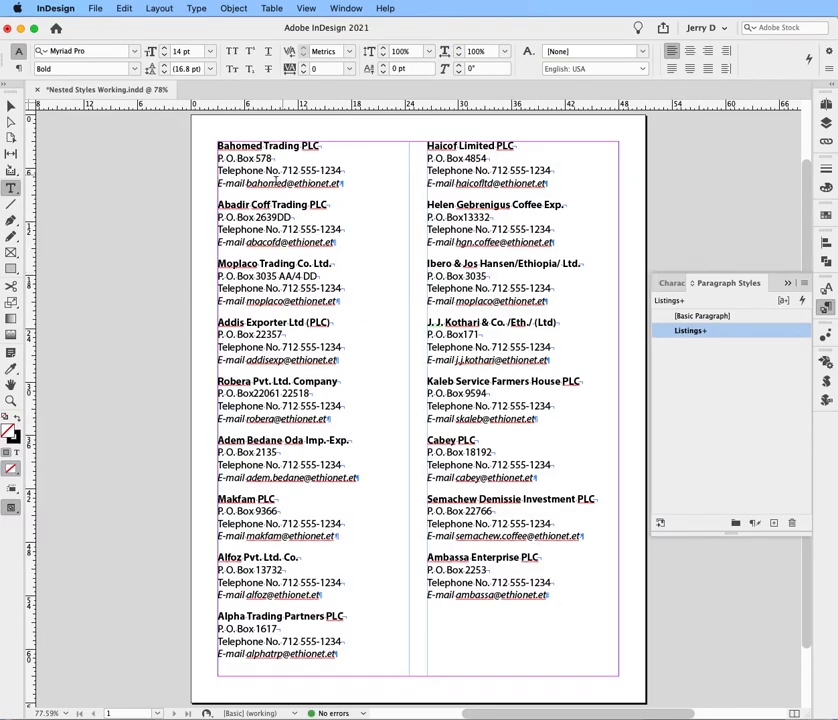
{"action": "mouse_move", "coordinate": [451, 219]}
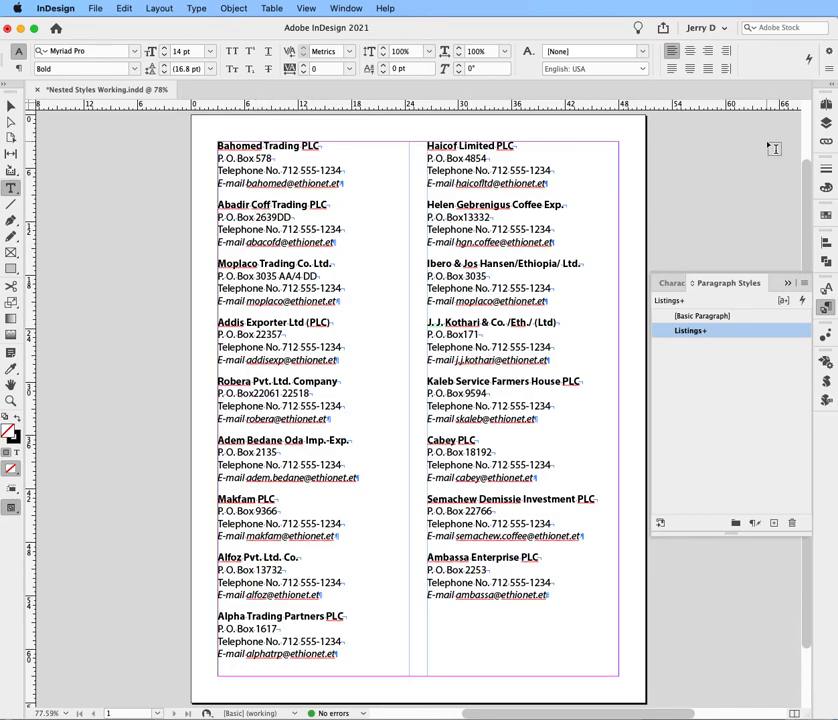
{"action": "mouse_move", "coordinate": [739, 170]}
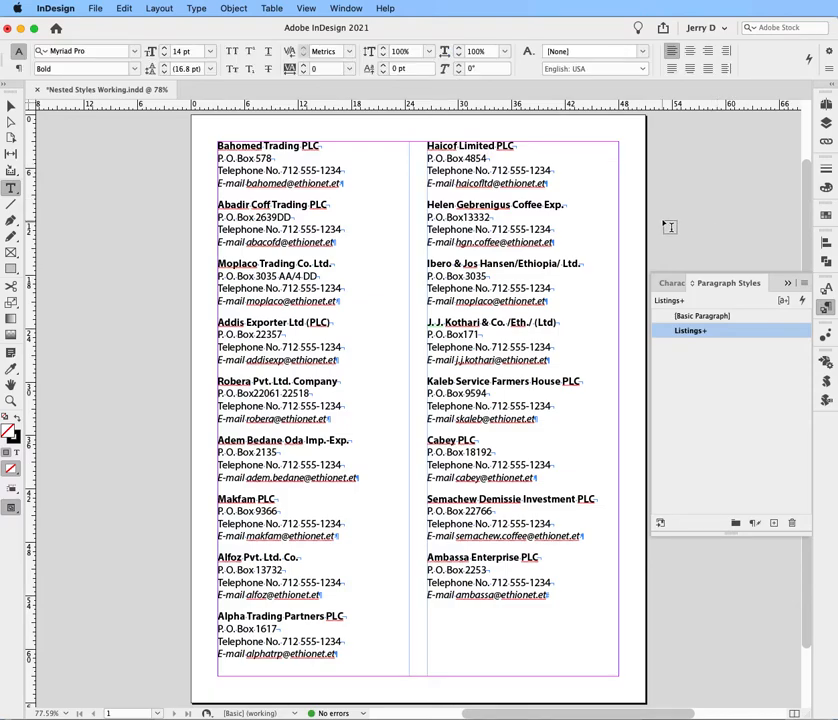
{"action": "mouse_move", "coordinate": [354, 395]}
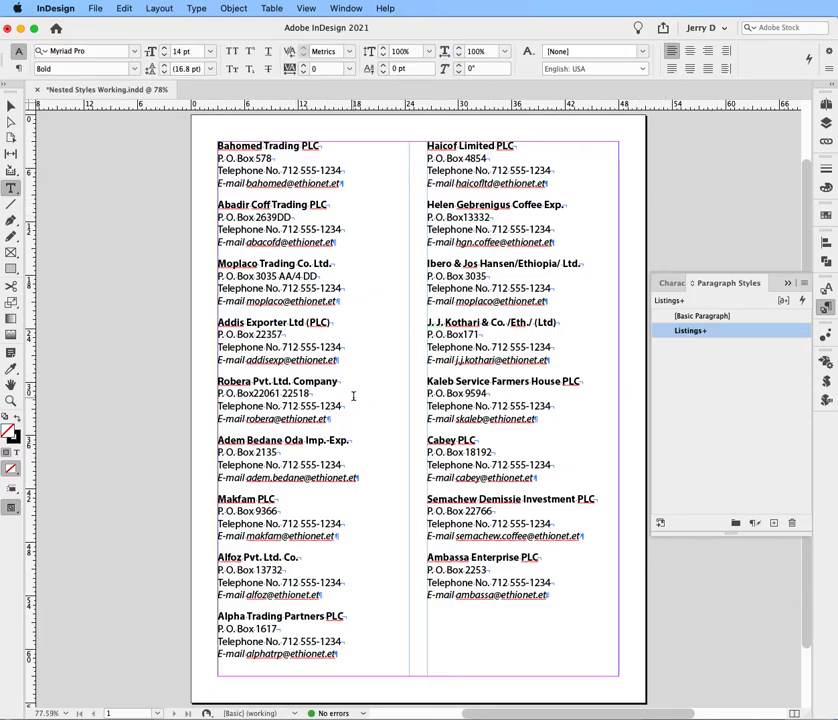
{"action": "mouse_move", "coordinate": [730, 174]}
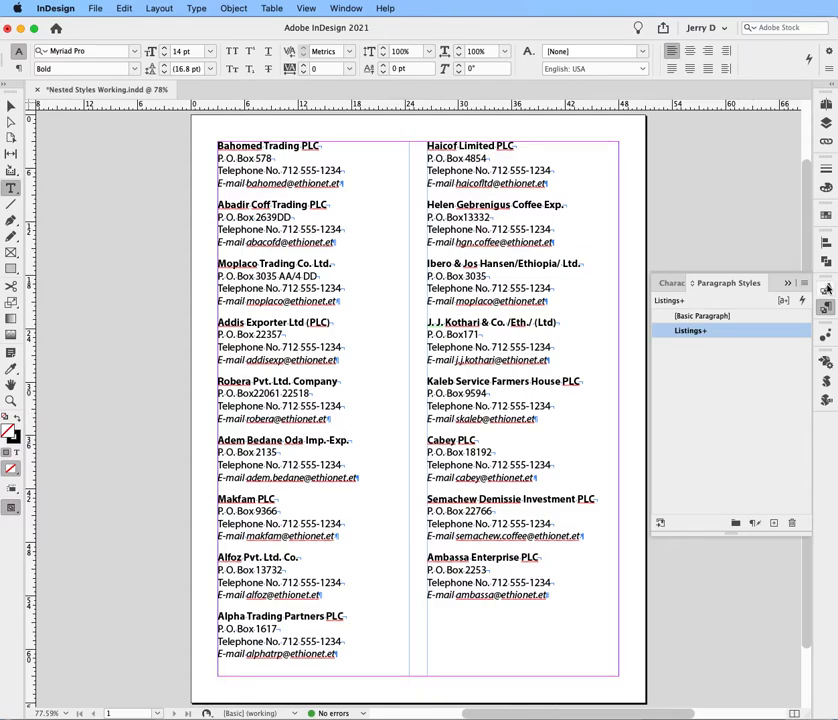
Set the Bold character style's Character Color to the magenta swatch and confirm
{"action": "left_click", "coordinate": [691, 283]}
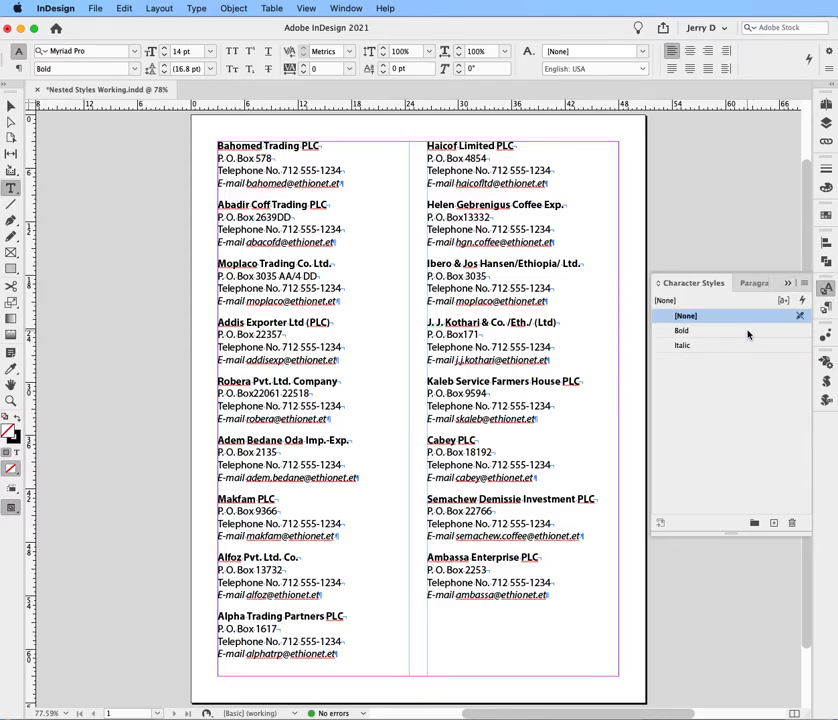
{"action": "double_click", "coordinate": [681, 331]}
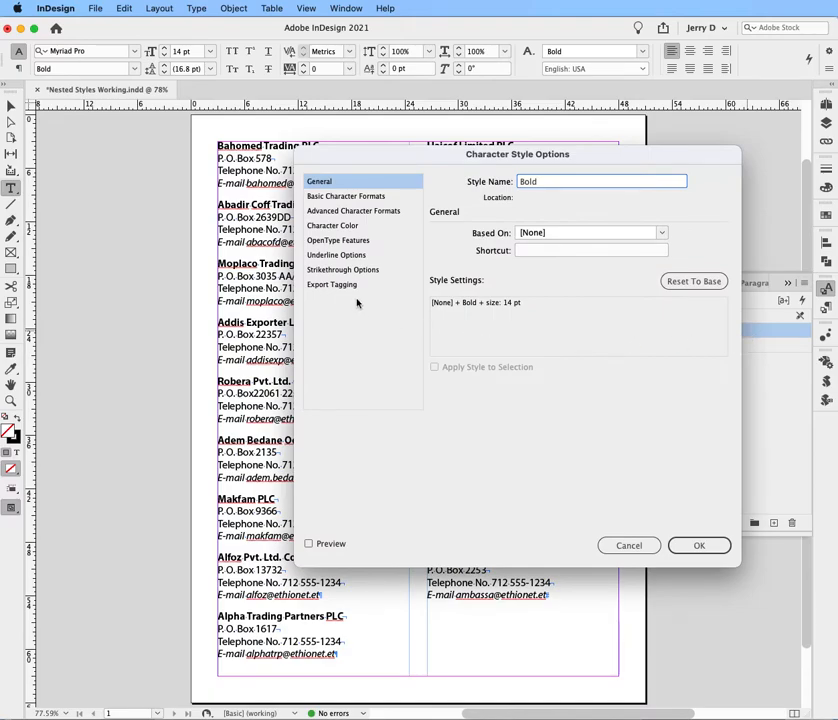
{"action": "left_click", "coordinate": [332, 225]}
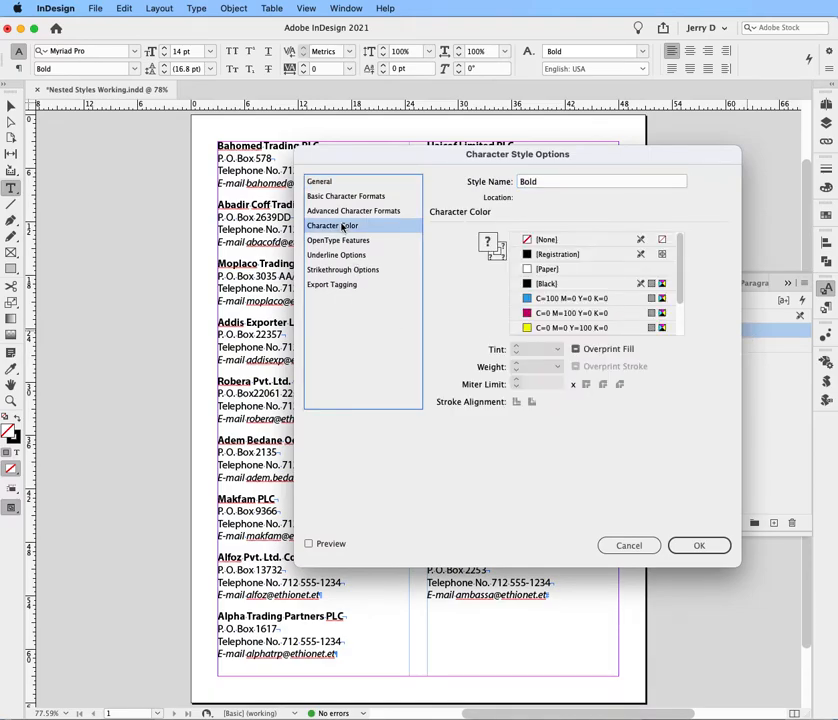
{"action": "mouse_move", "coordinate": [397, 260]}
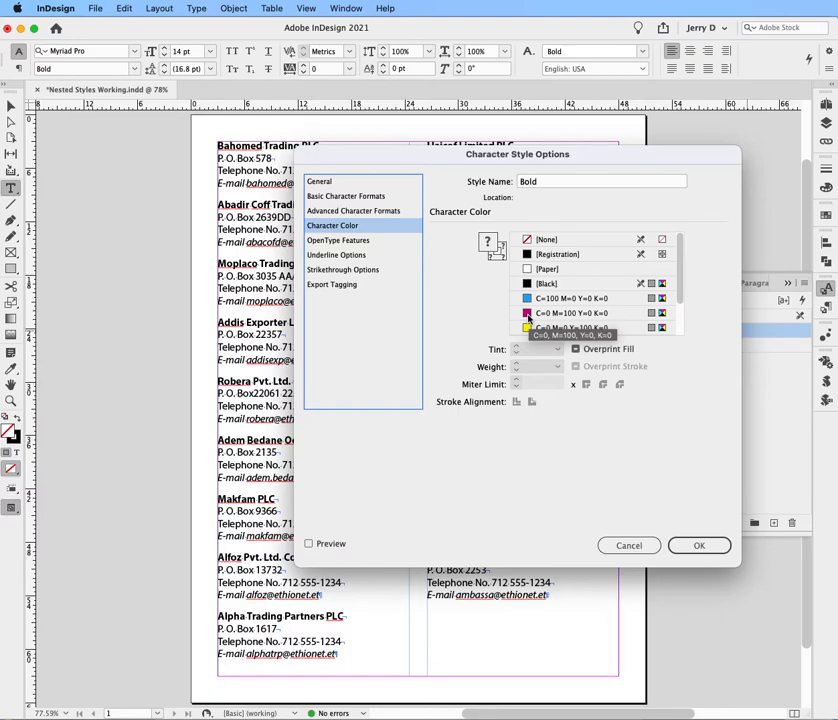
{"action": "left_click", "coordinate": [570, 313]}
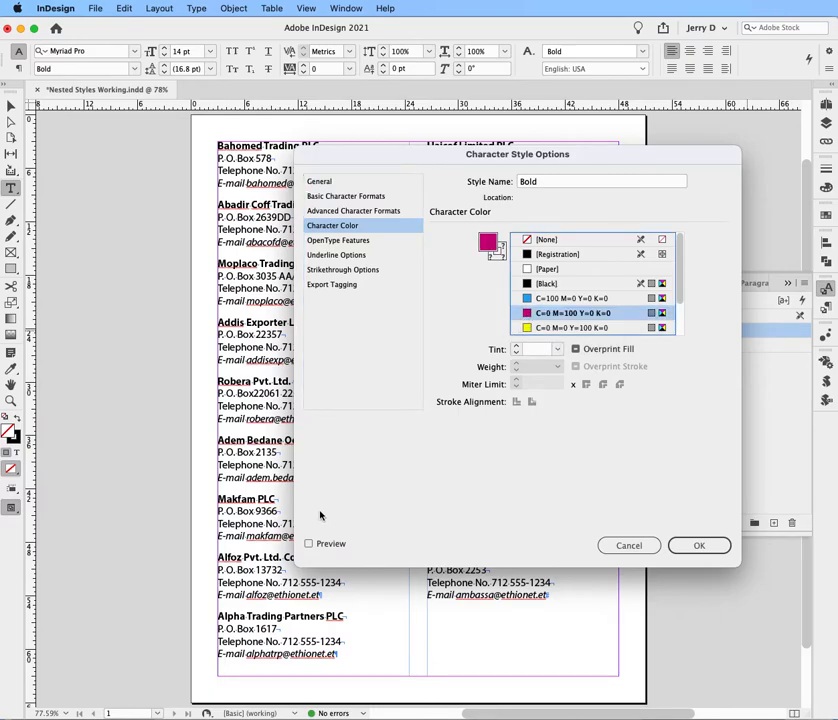
{"action": "left_click", "coordinate": [309, 543]}
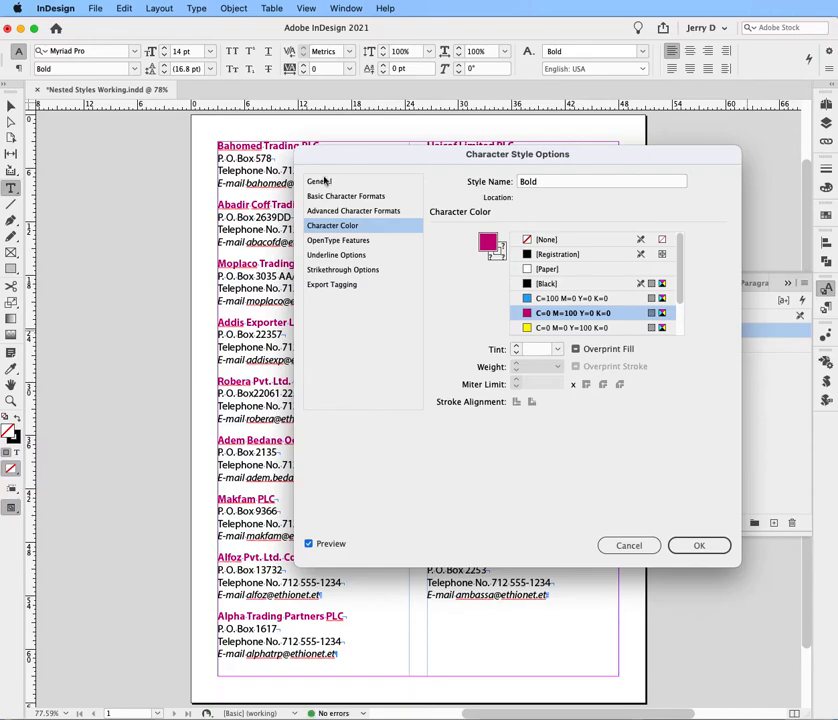
{"action": "left_click_drag", "start_coordinate": [517, 154], "coordinate": [652, 288]}
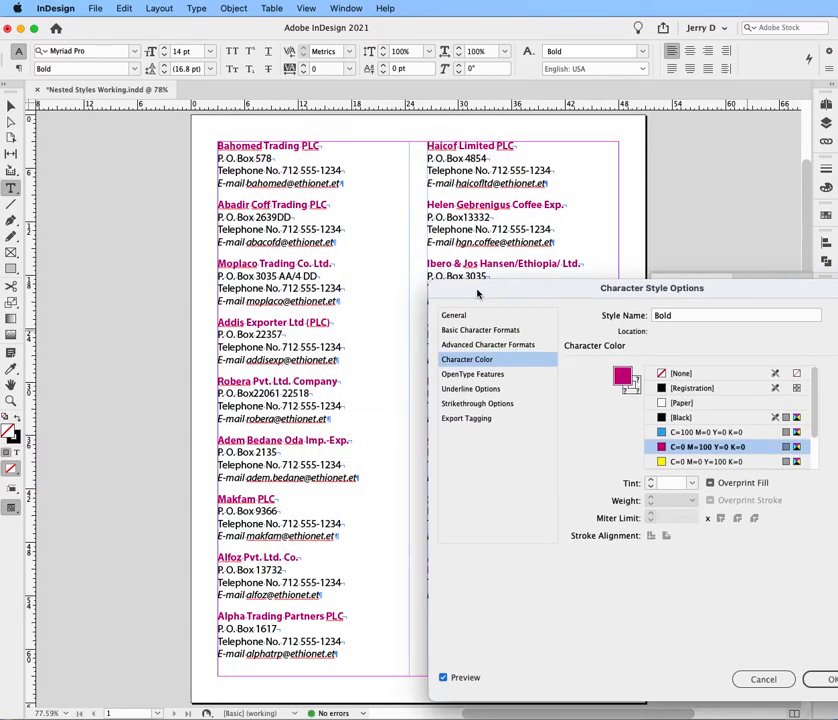
{"action": "left_click_drag", "start_coordinate": [651, 288], "coordinate": [562, 122]}
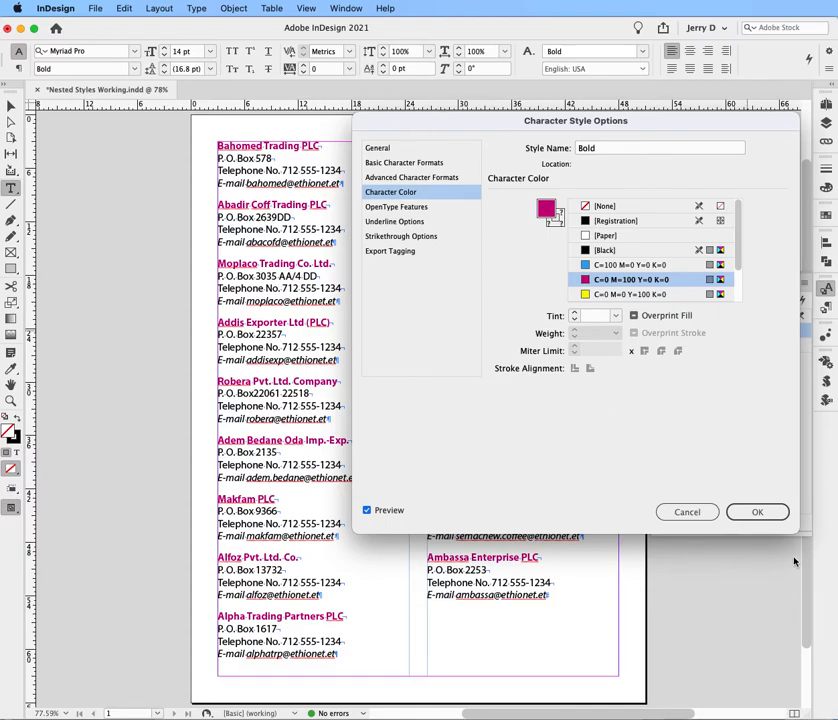
{"action": "left_click", "coordinate": [757, 512]}
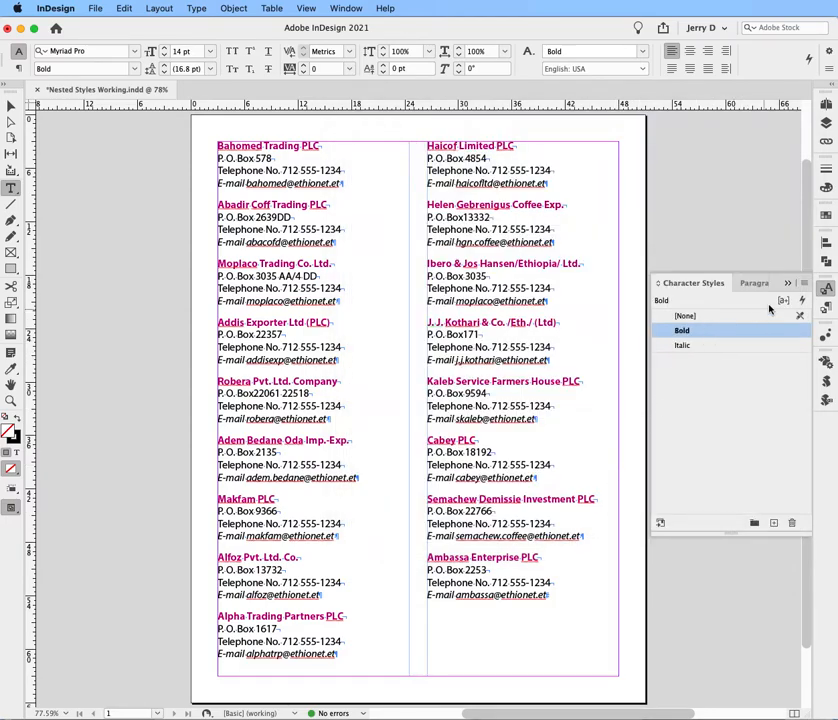
{"action": "left_click", "coordinate": [755, 283]}
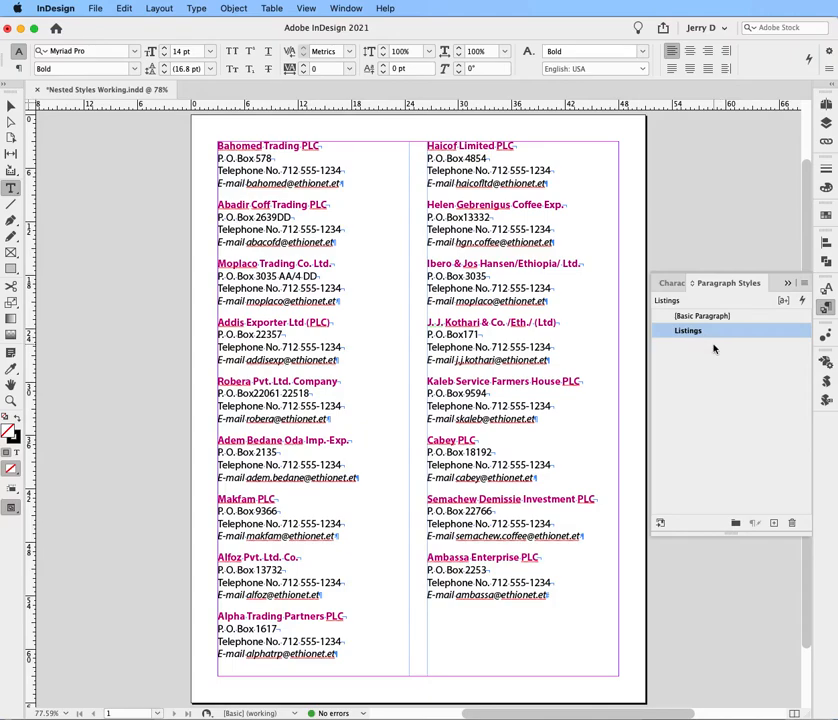
{"action": "mouse_move", "coordinate": [718, 341]}
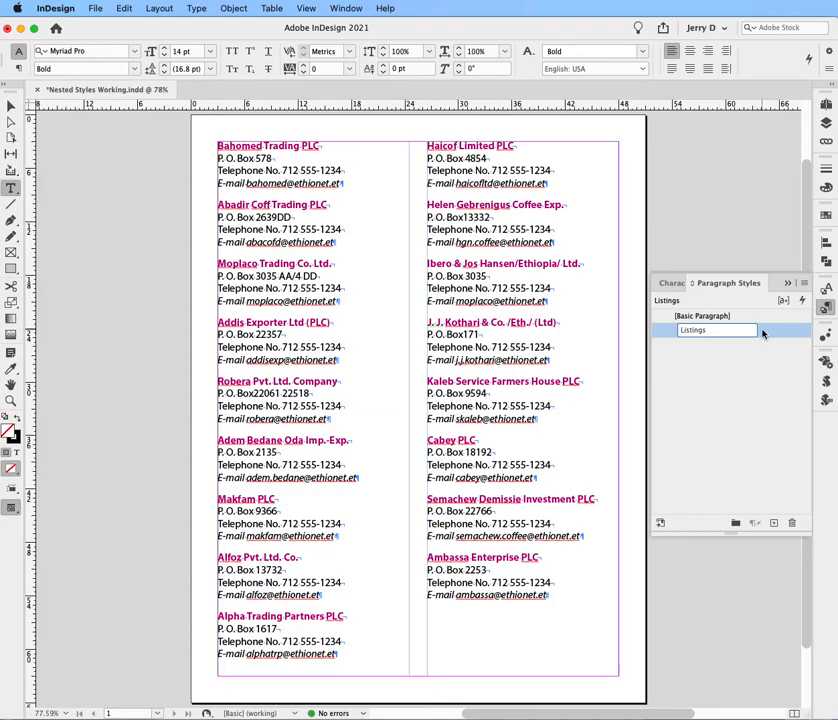
Set Space After in the Listings style to 2p0 under Indents and Spacing
{"action": "double_click", "coordinate": [693, 330]}
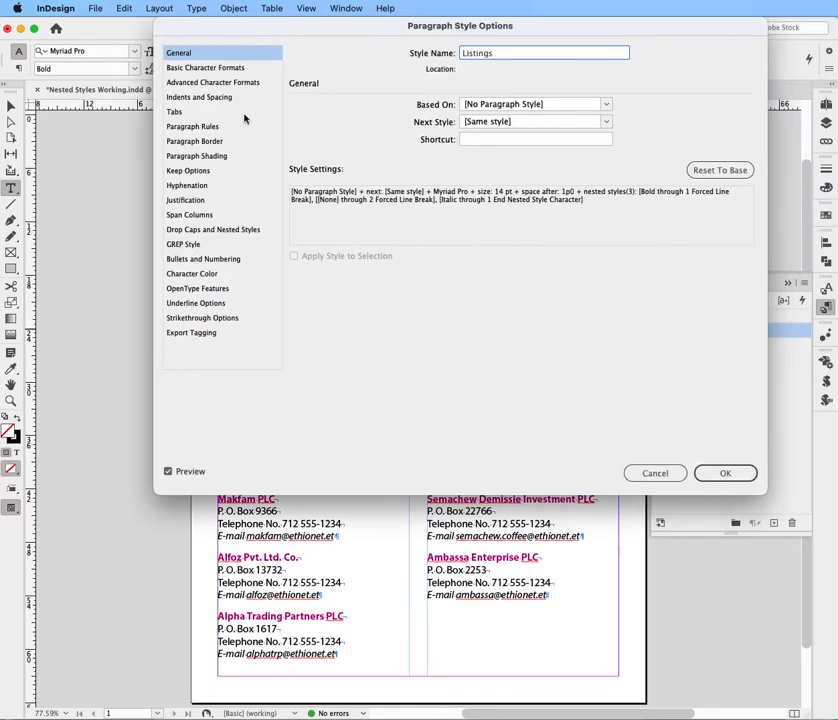
{"action": "left_click", "coordinate": [199, 97]}
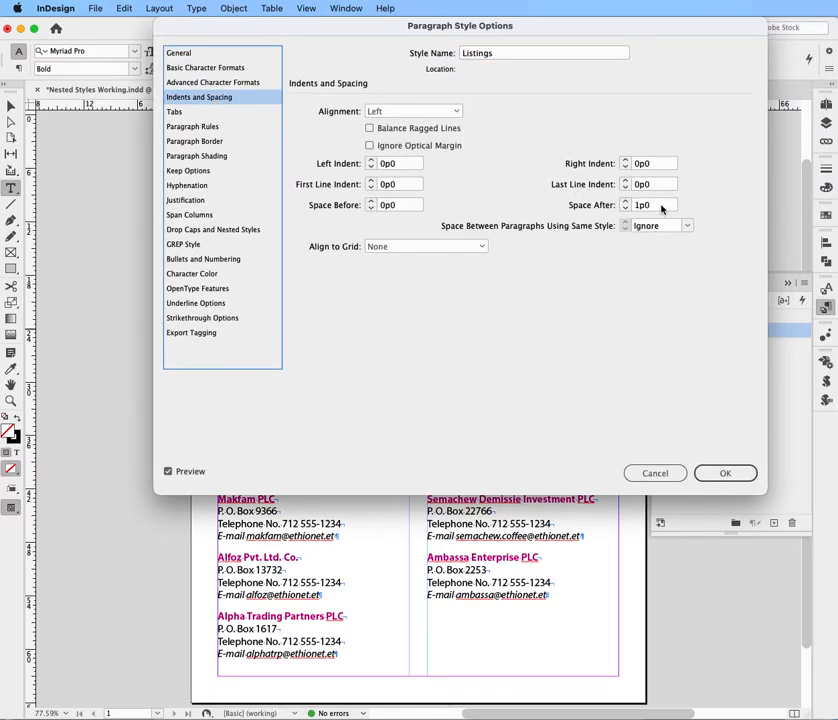
{"action": "triple_click", "coordinate": [642, 205]}
{"action": "type", "text": "2"}
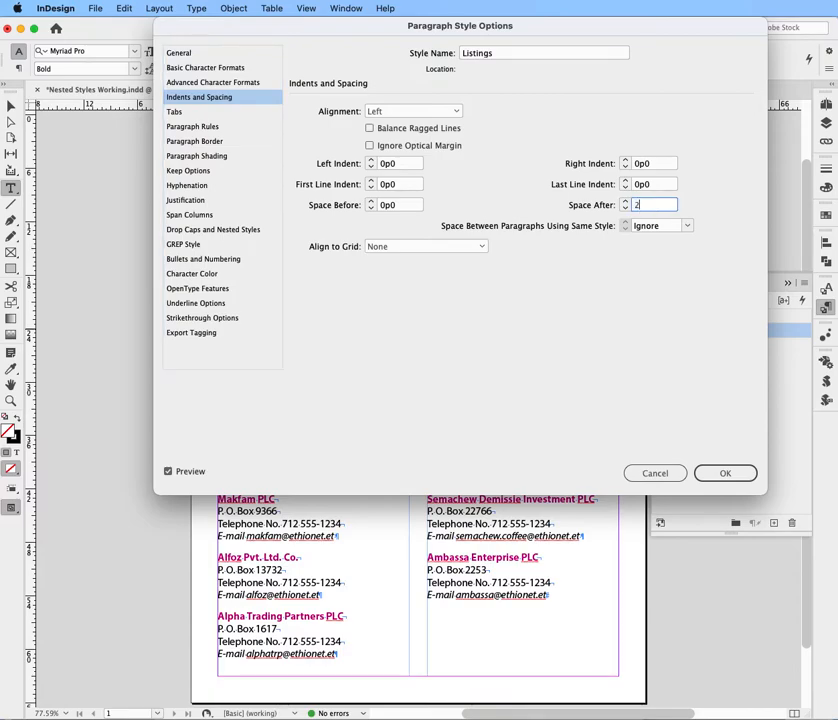
{"action": "left_click", "coordinate": [725, 473]}
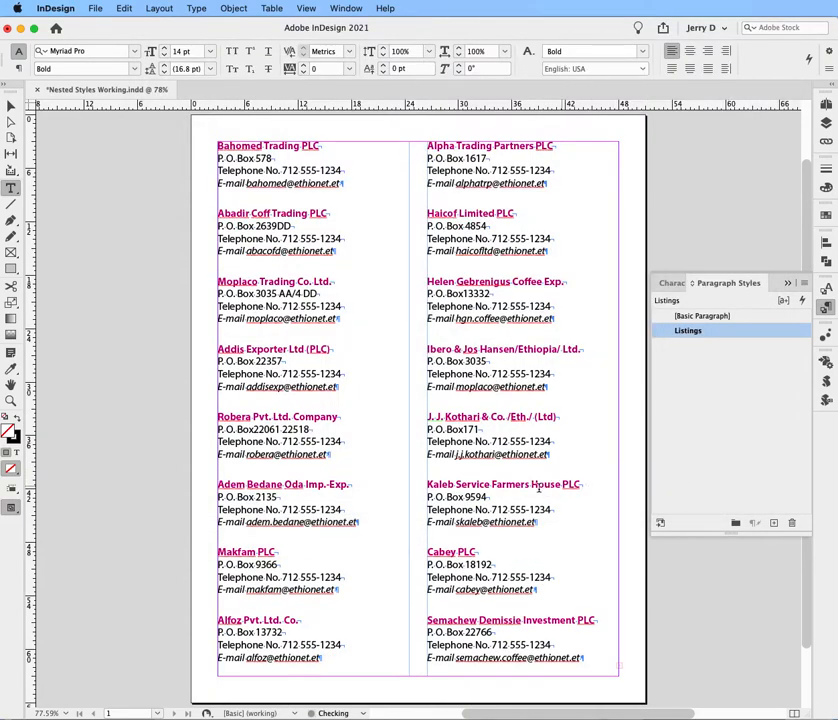